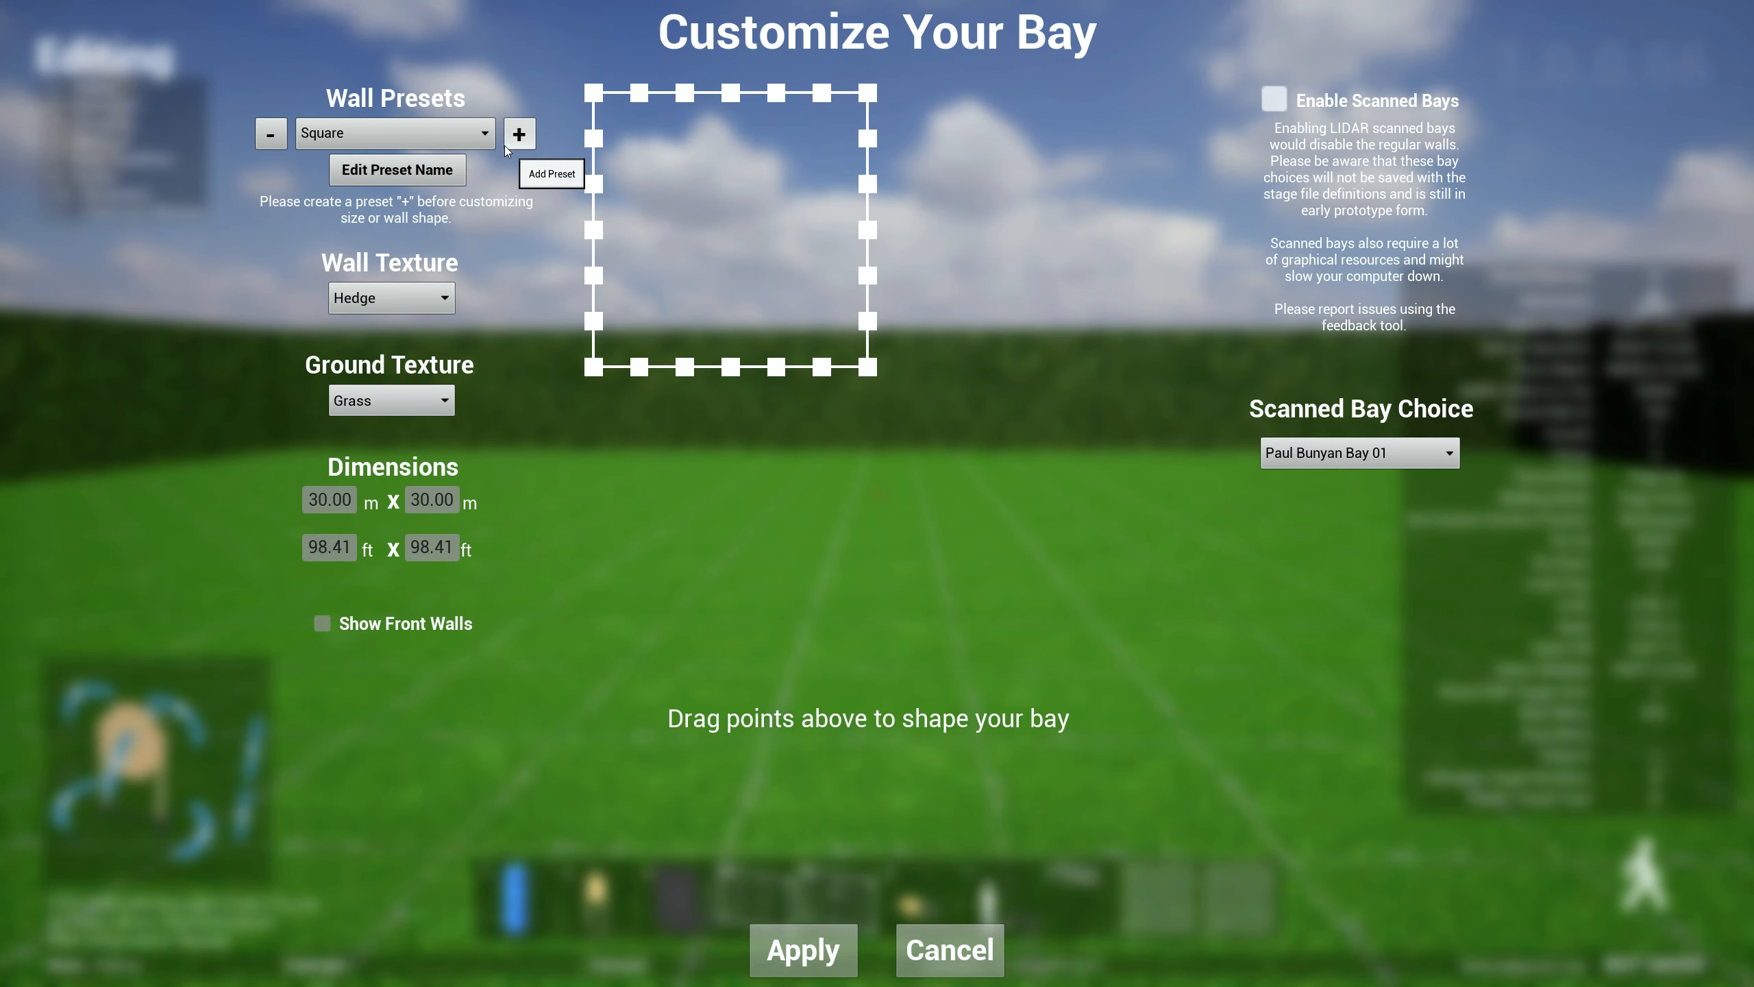
- Try the stone block and plastered wall presets, settling on the 12.01 x 22.07 m plastered bay
{"action": "left_click", "coordinate": [394, 133]}
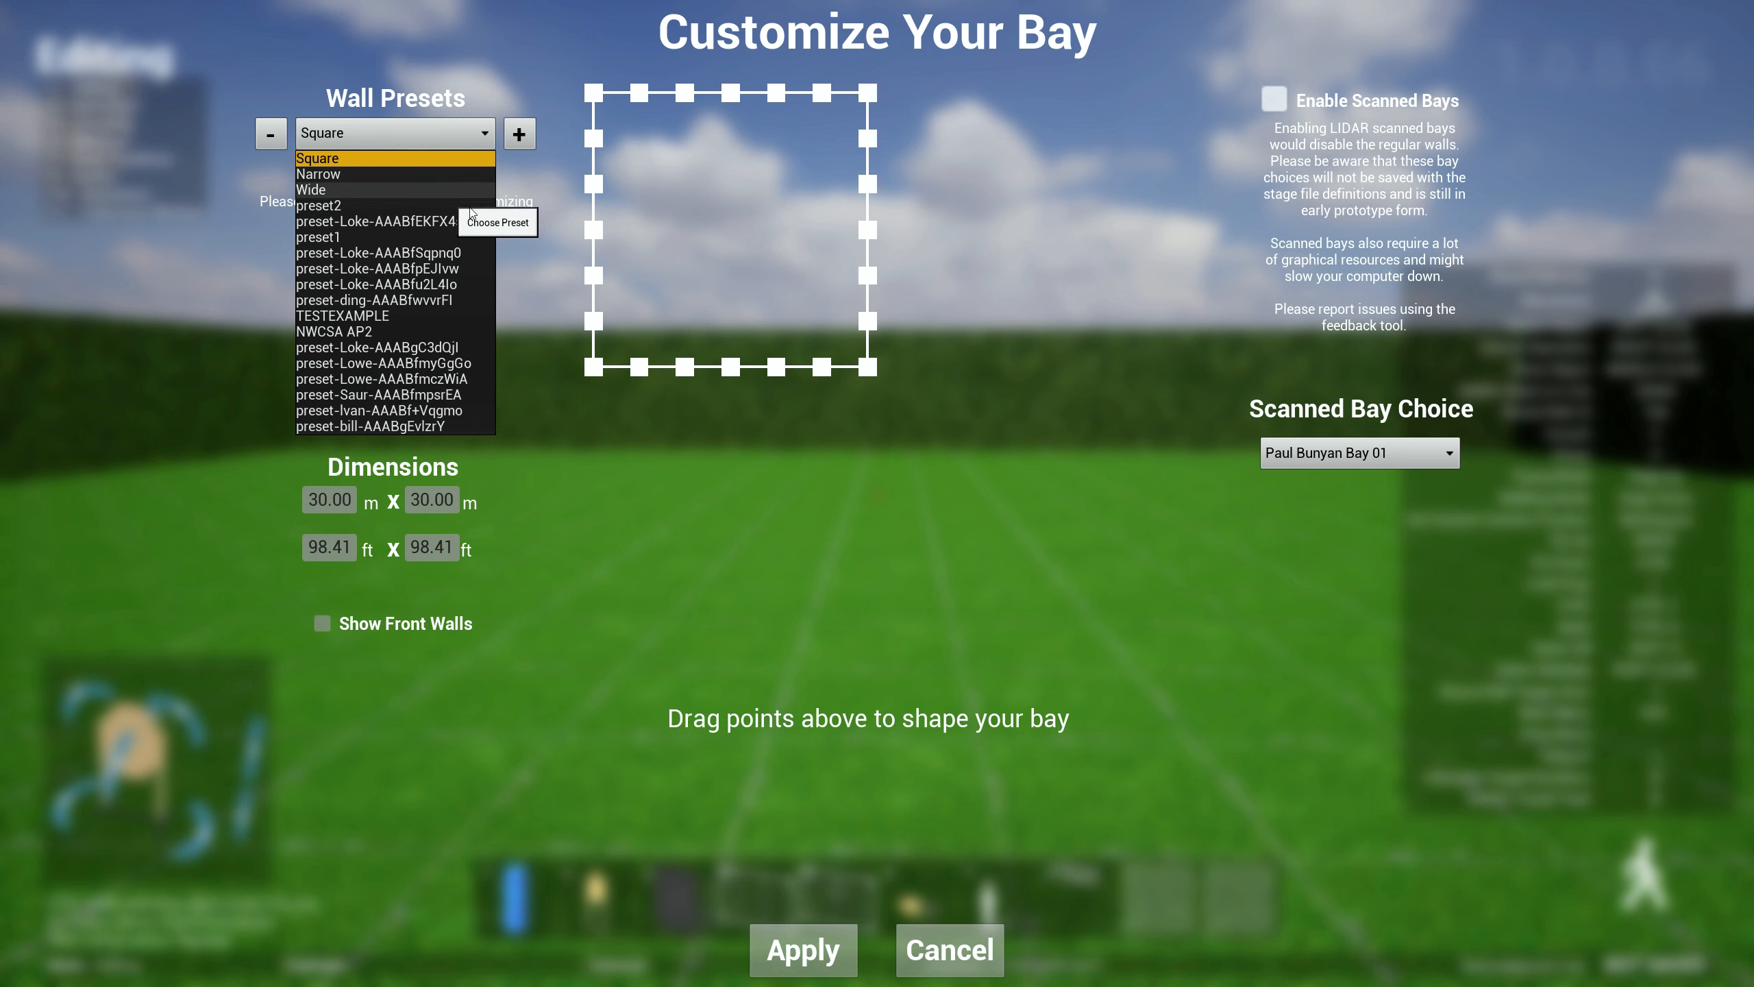
{"action": "mouse_move", "coordinate": [443, 348]}
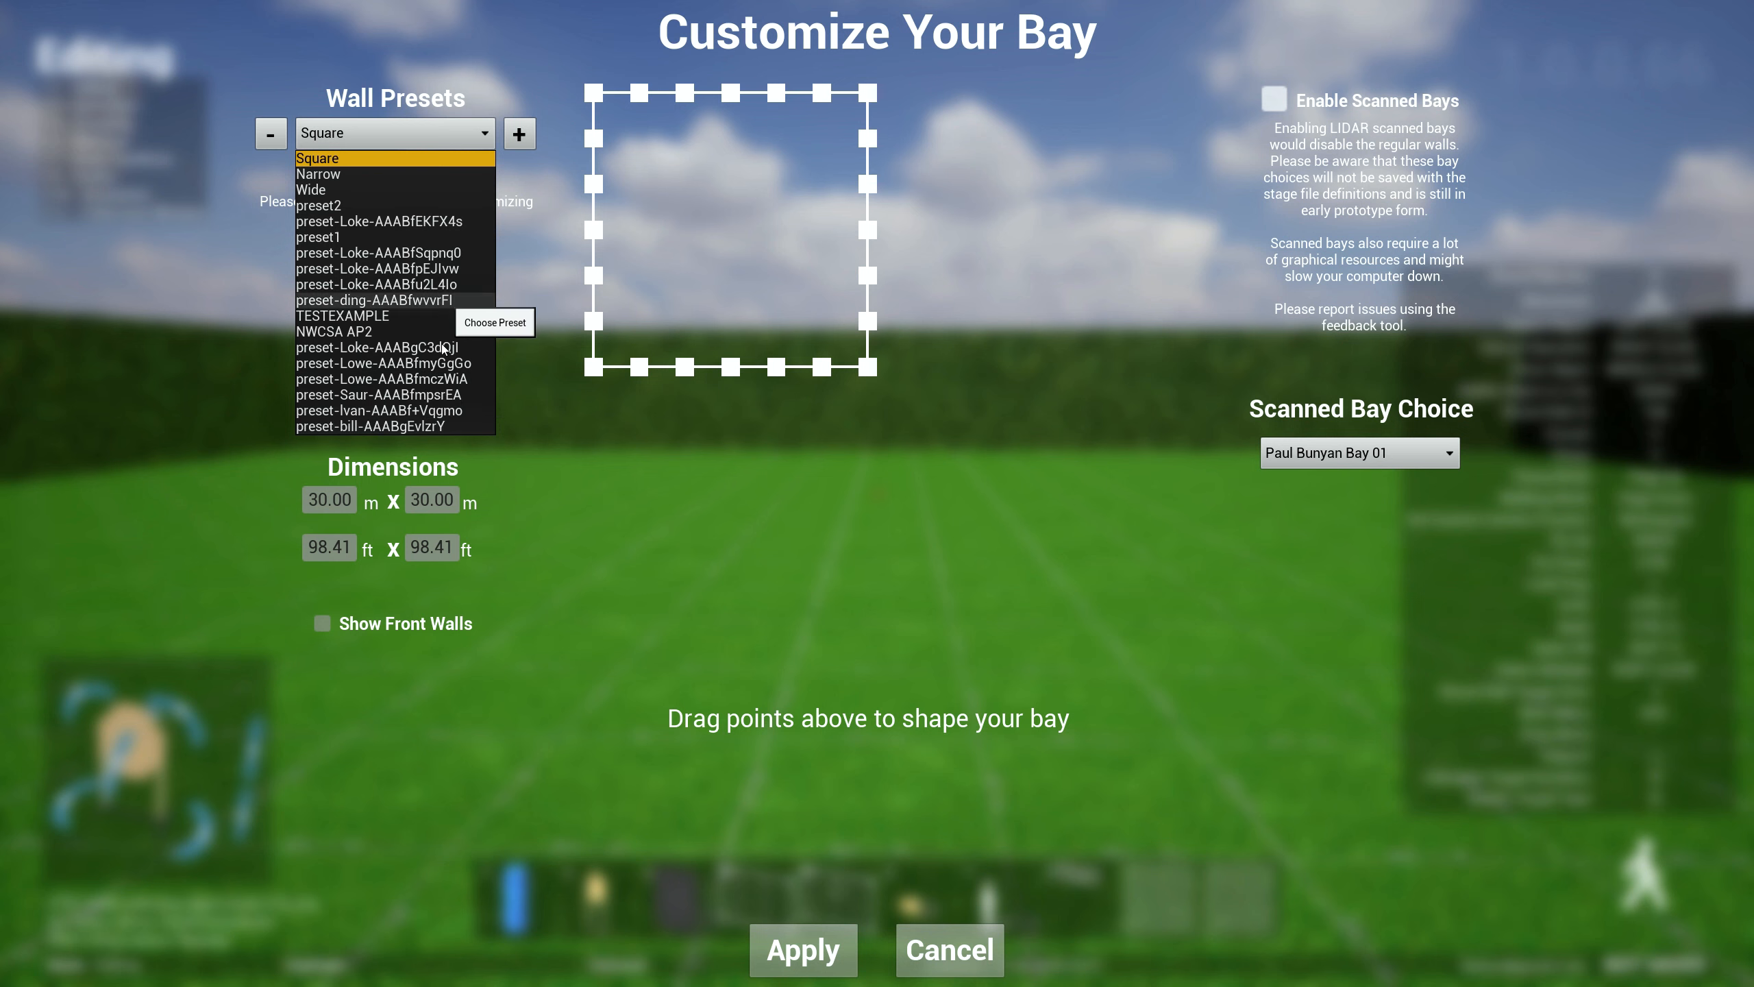
{"action": "mouse_move", "coordinate": [397, 379]}
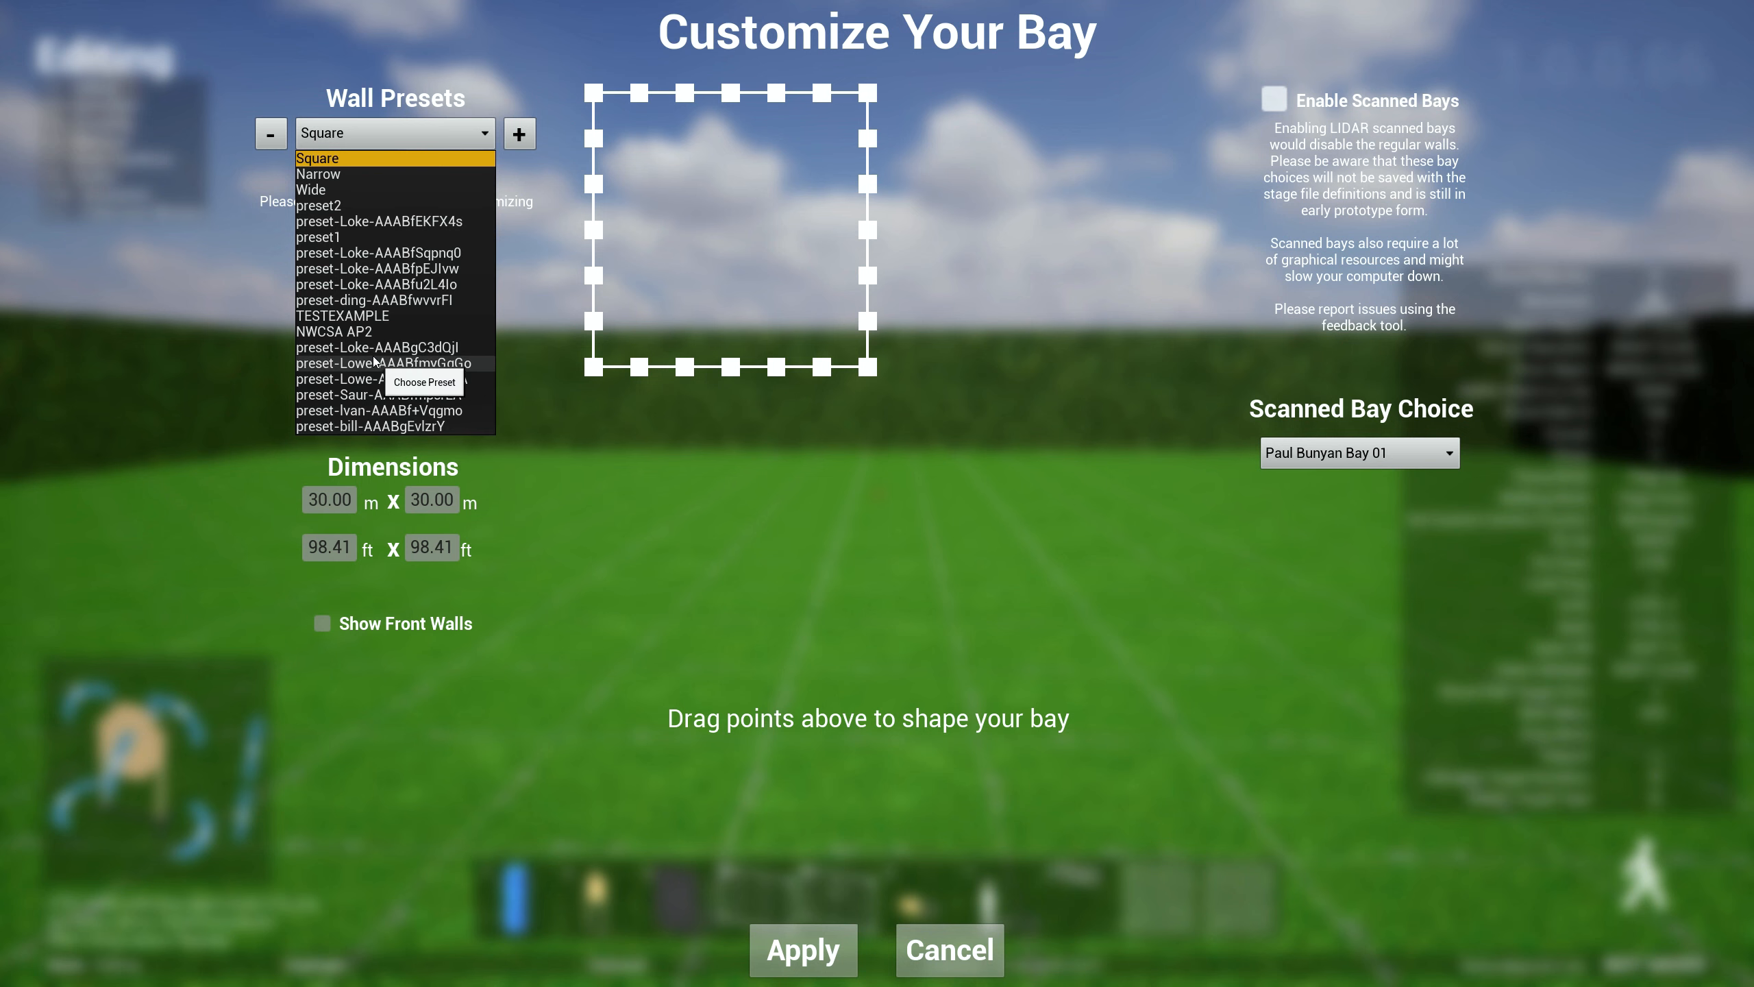
{"action": "left_click", "coordinate": [378, 364]}
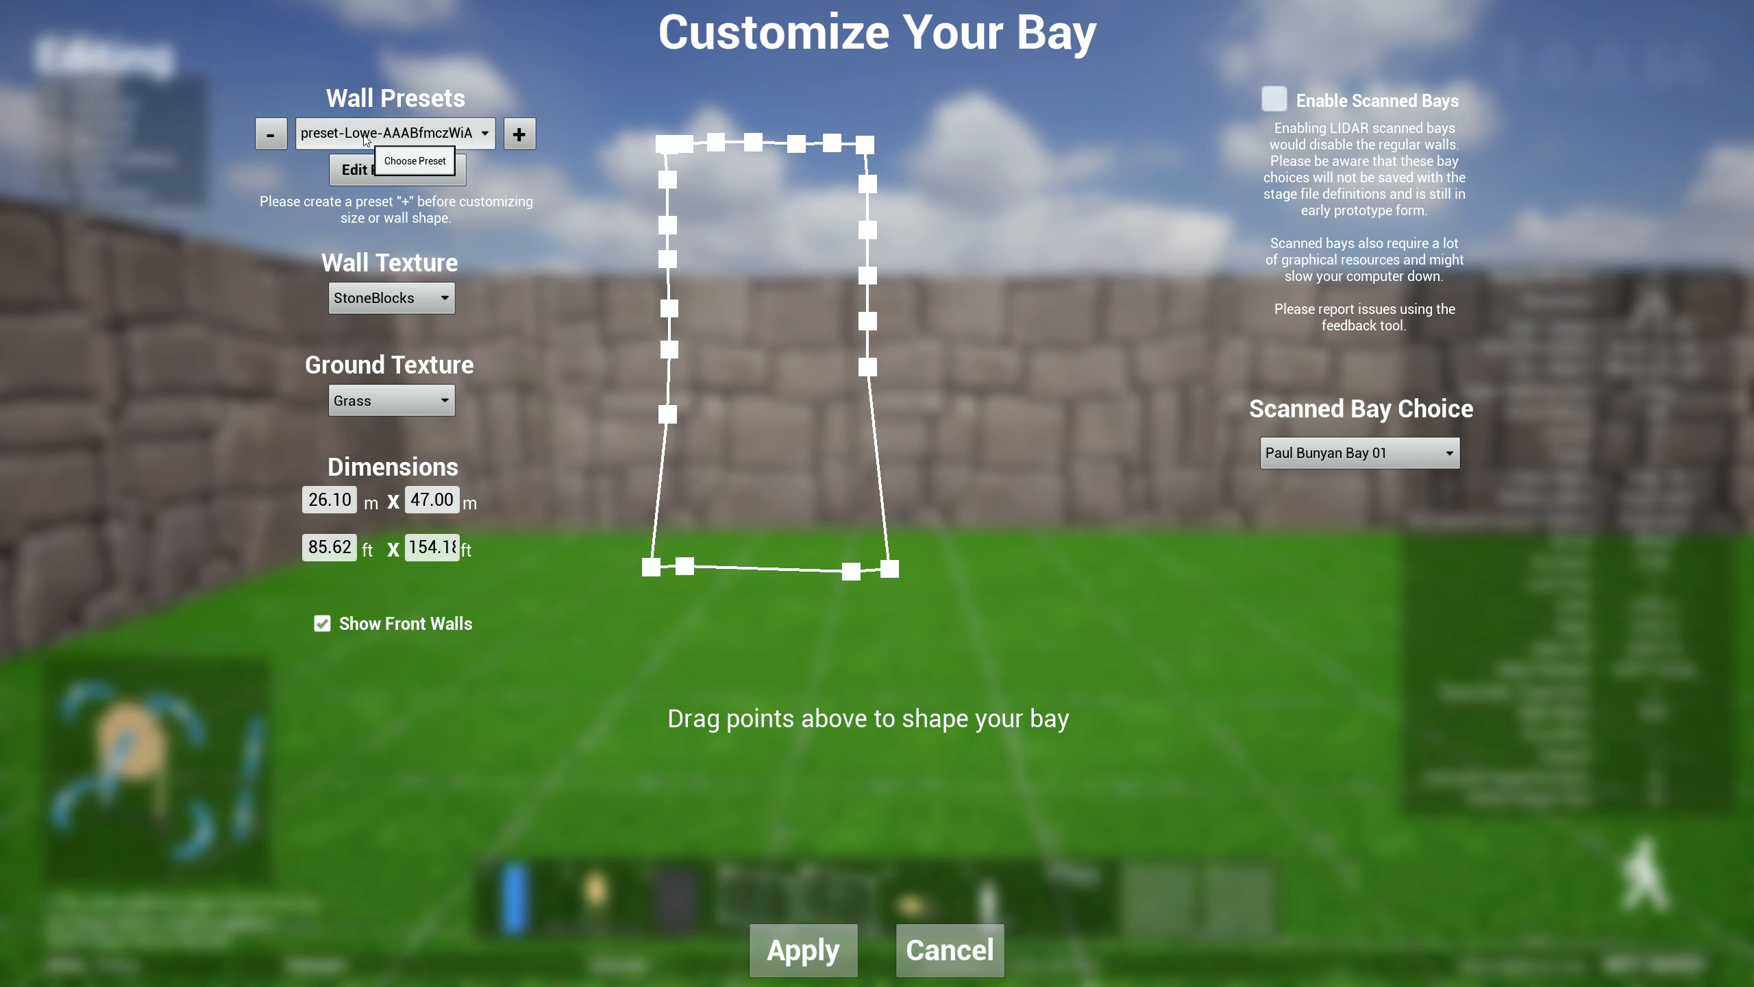
{"action": "left_click", "coordinate": [392, 133]}
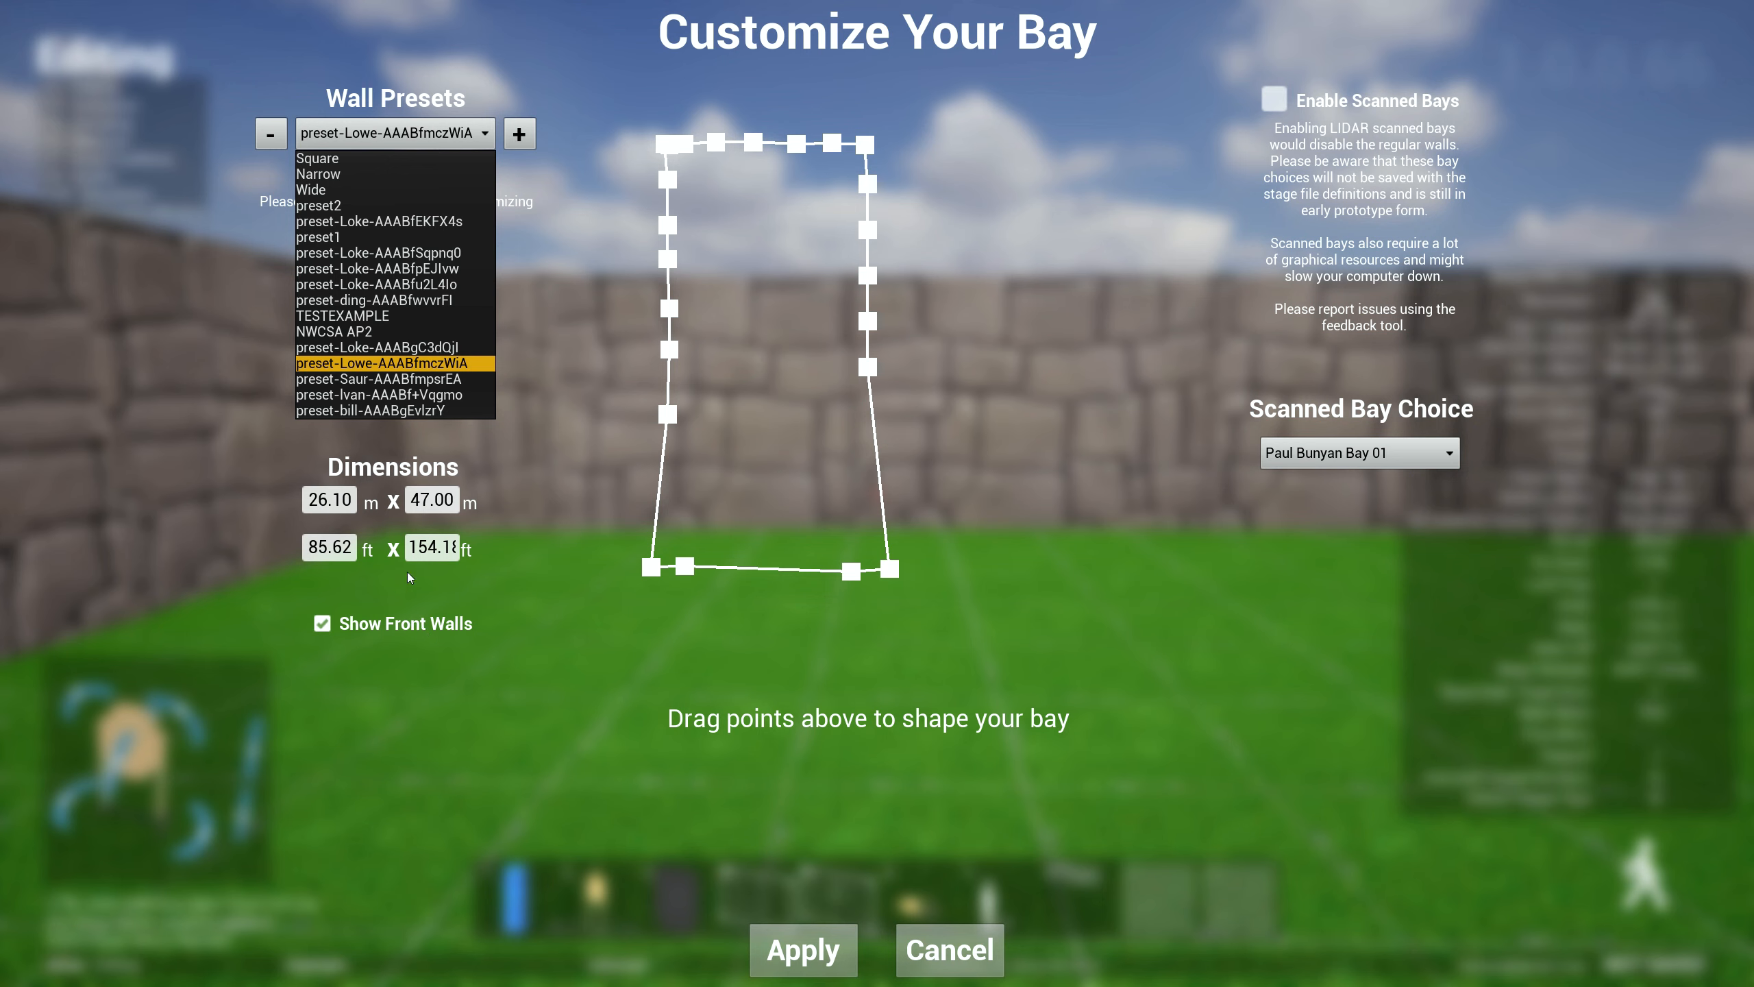
{"action": "mouse_move", "coordinate": [341, 176]}
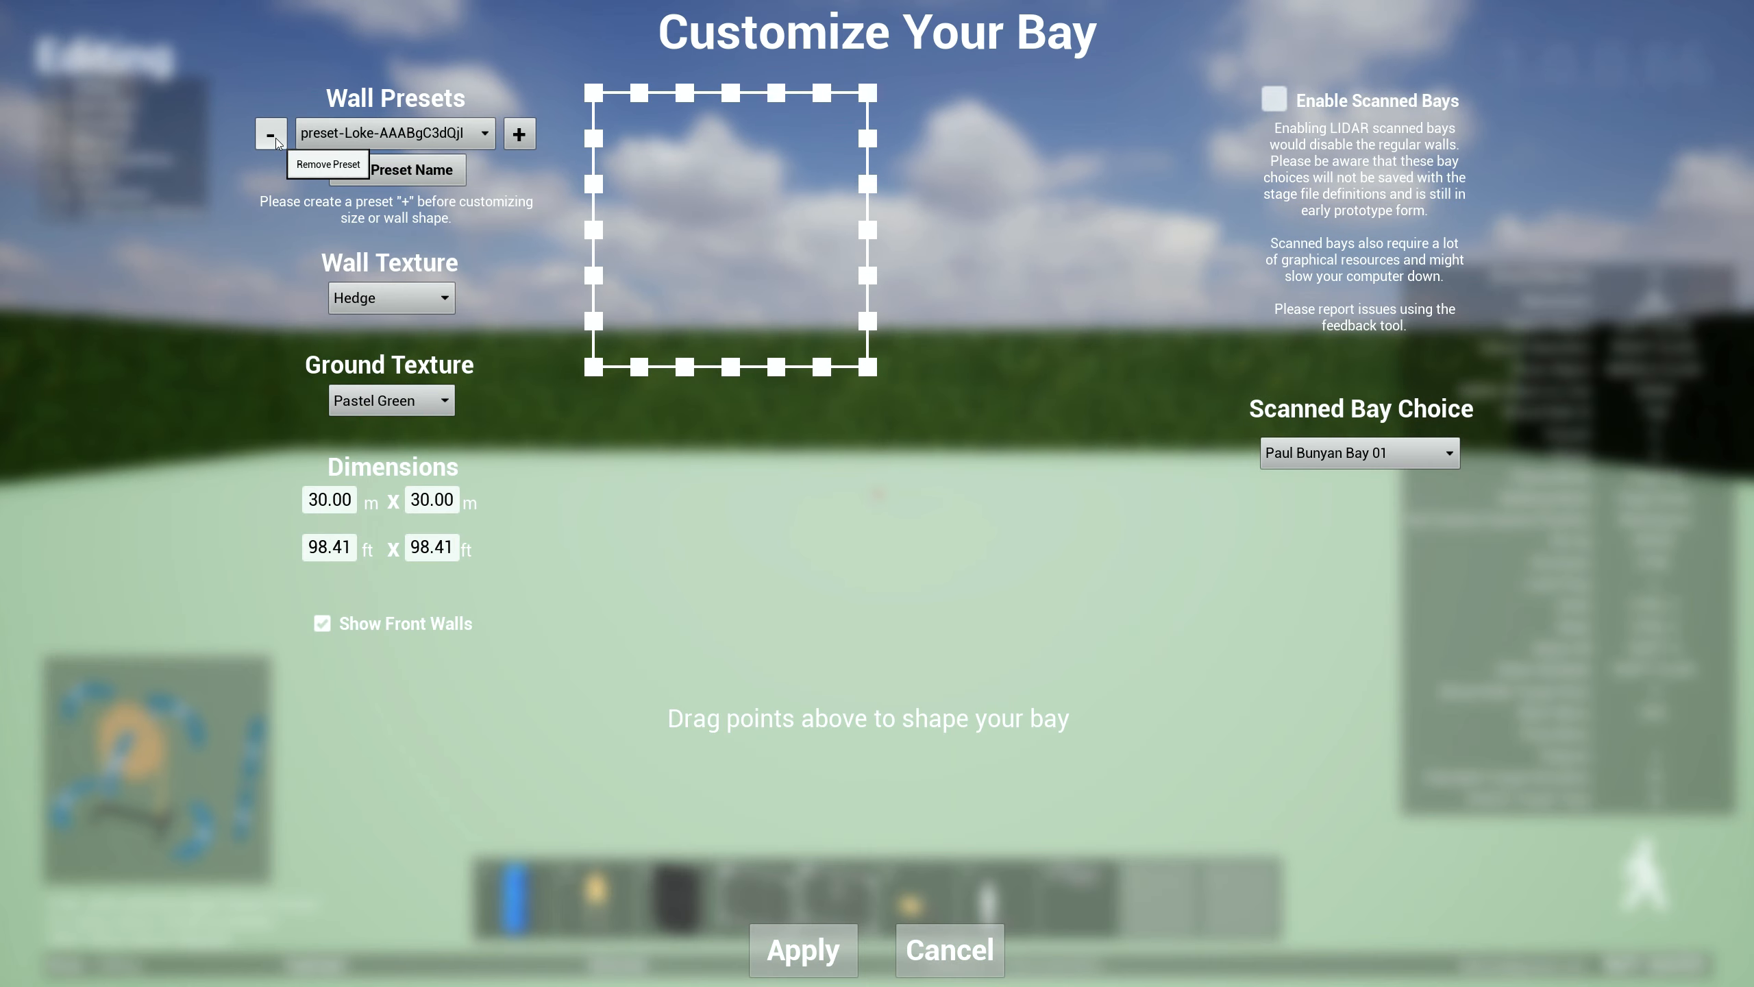
{"action": "left_click", "coordinate": [391, 133]}
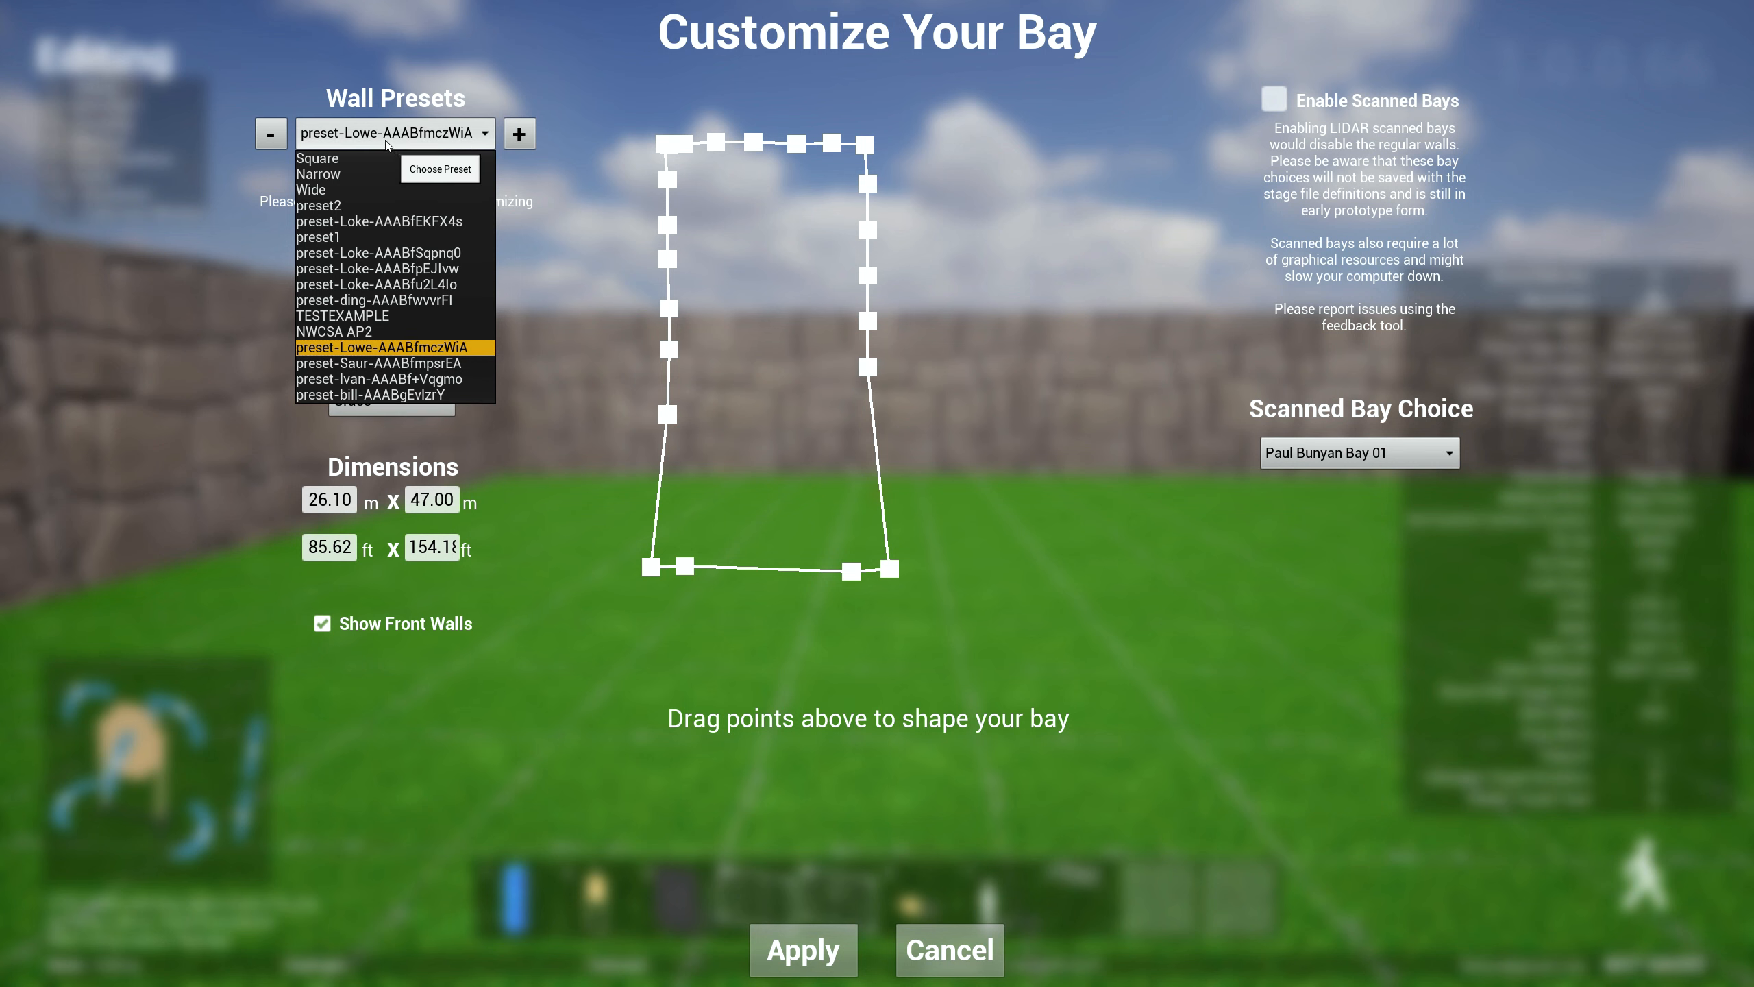
{"action": "left_click", "coordinate": [384, 394]}
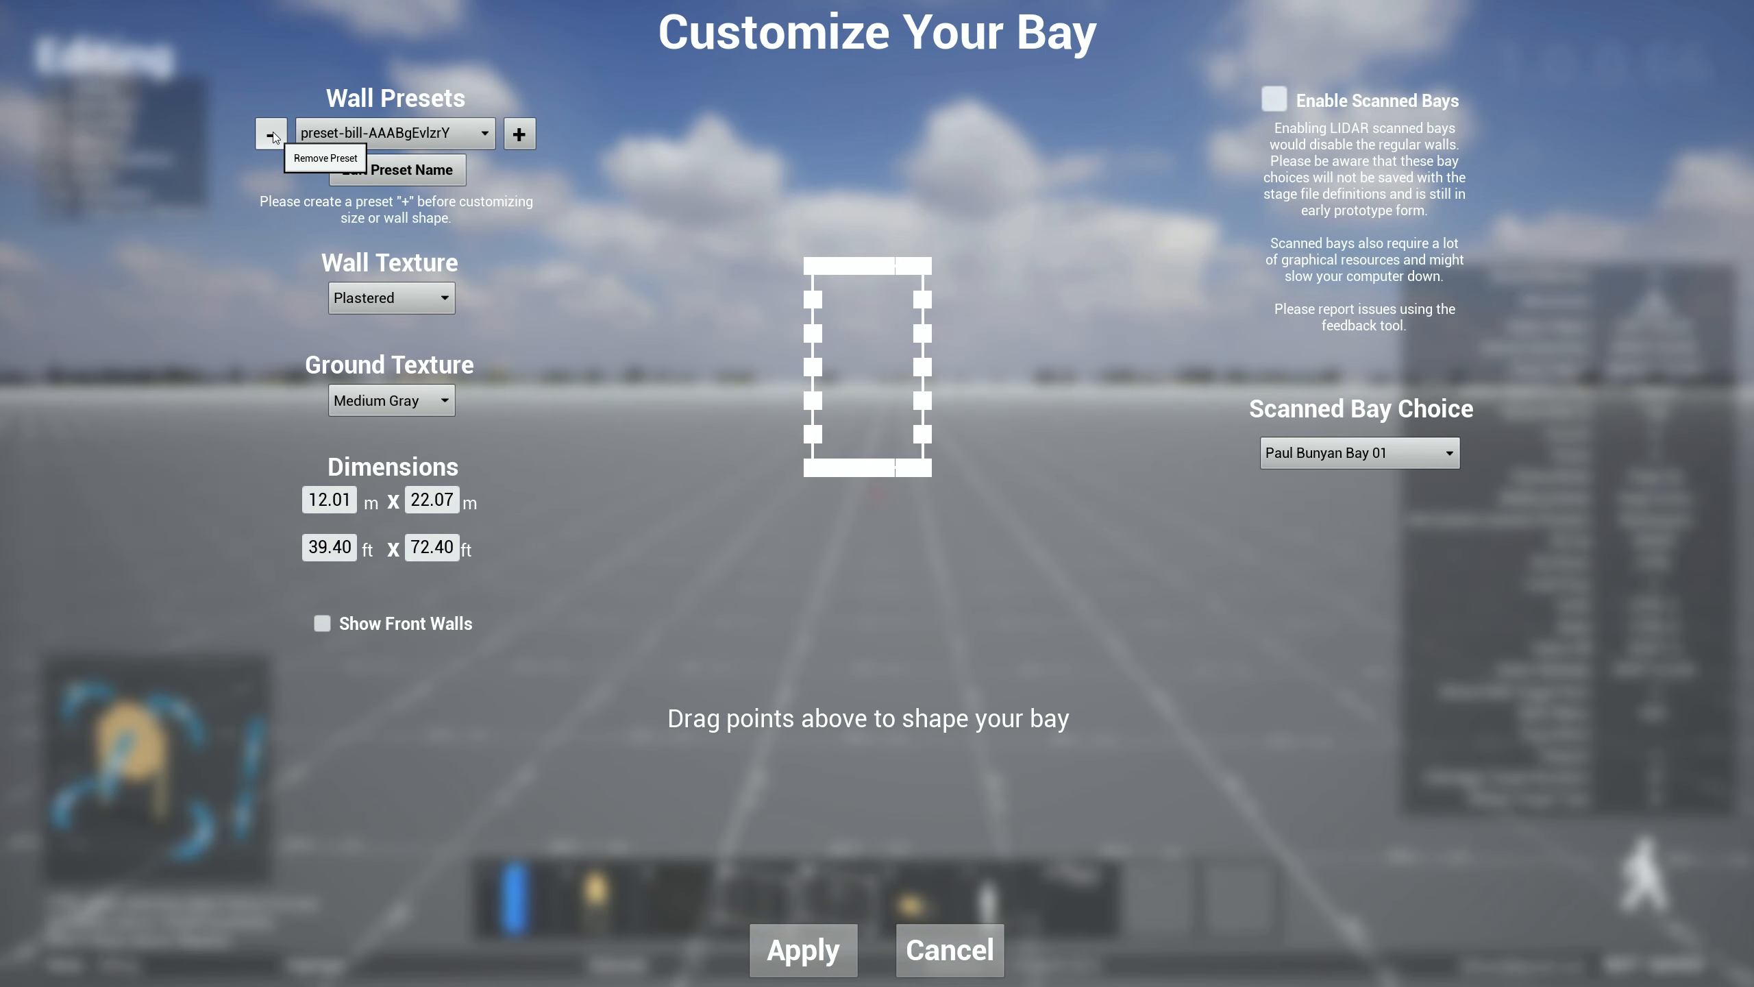
{"action": "left_click", "coordinate": [393, 133]}
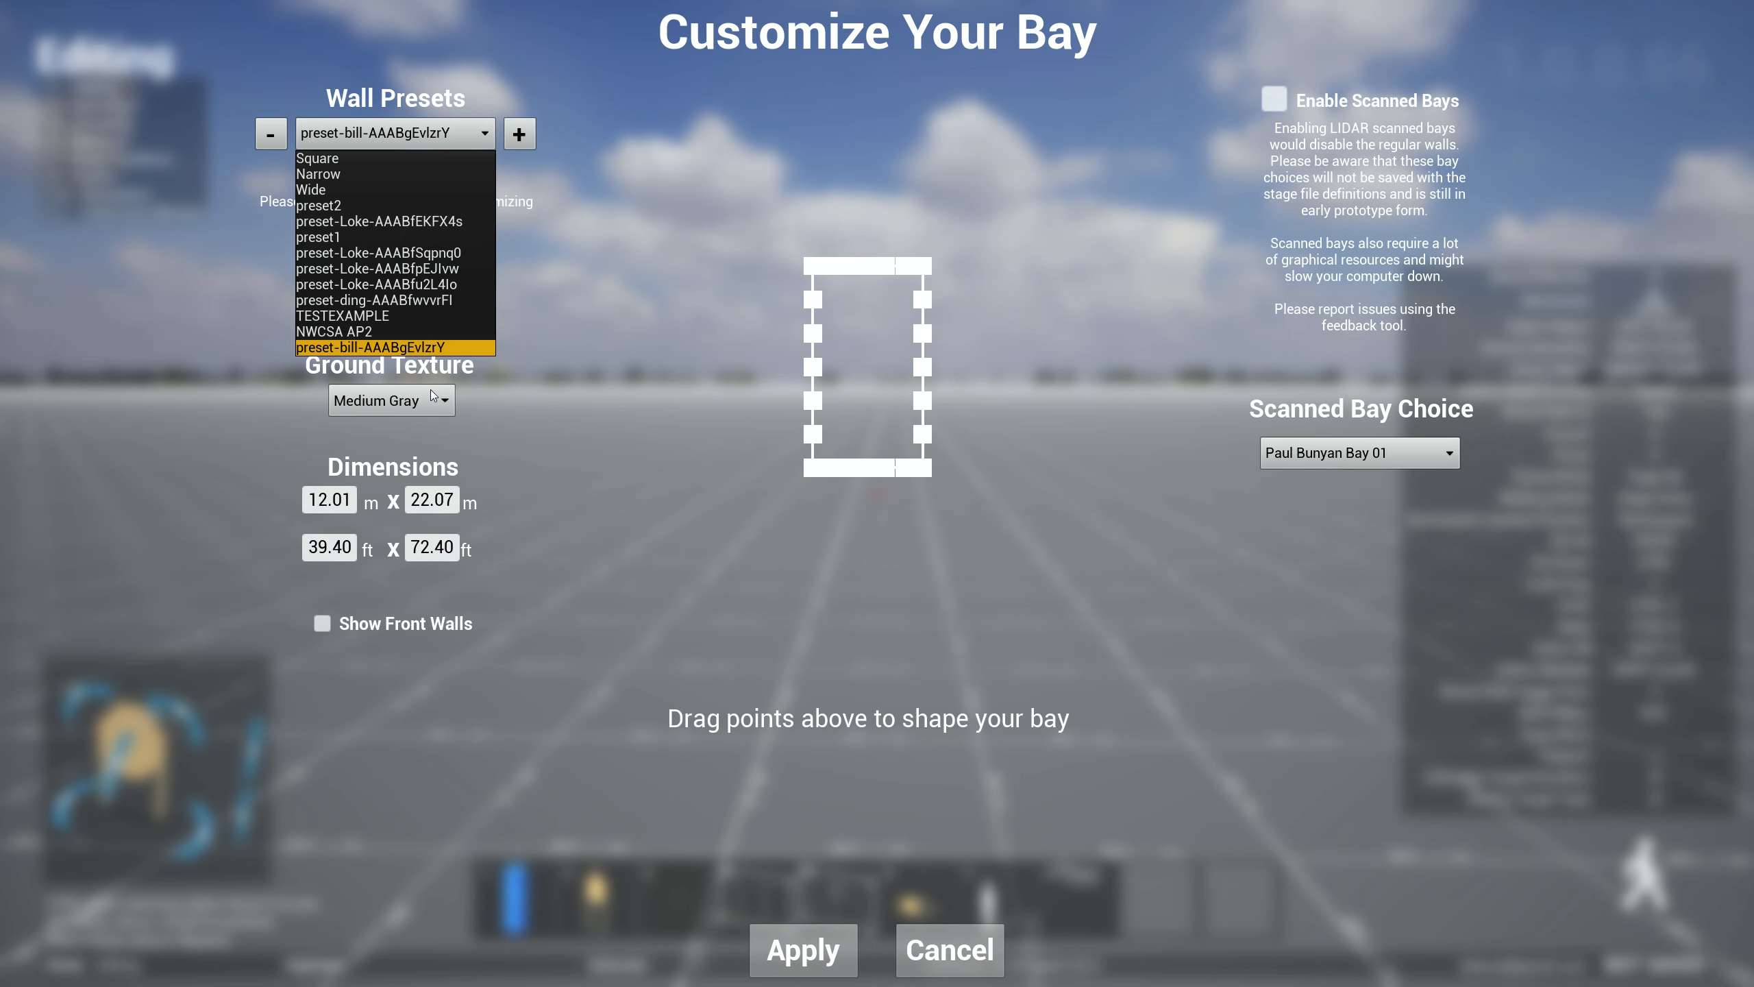
{"action": "mouse_move", "coordinate": [850, 395]}
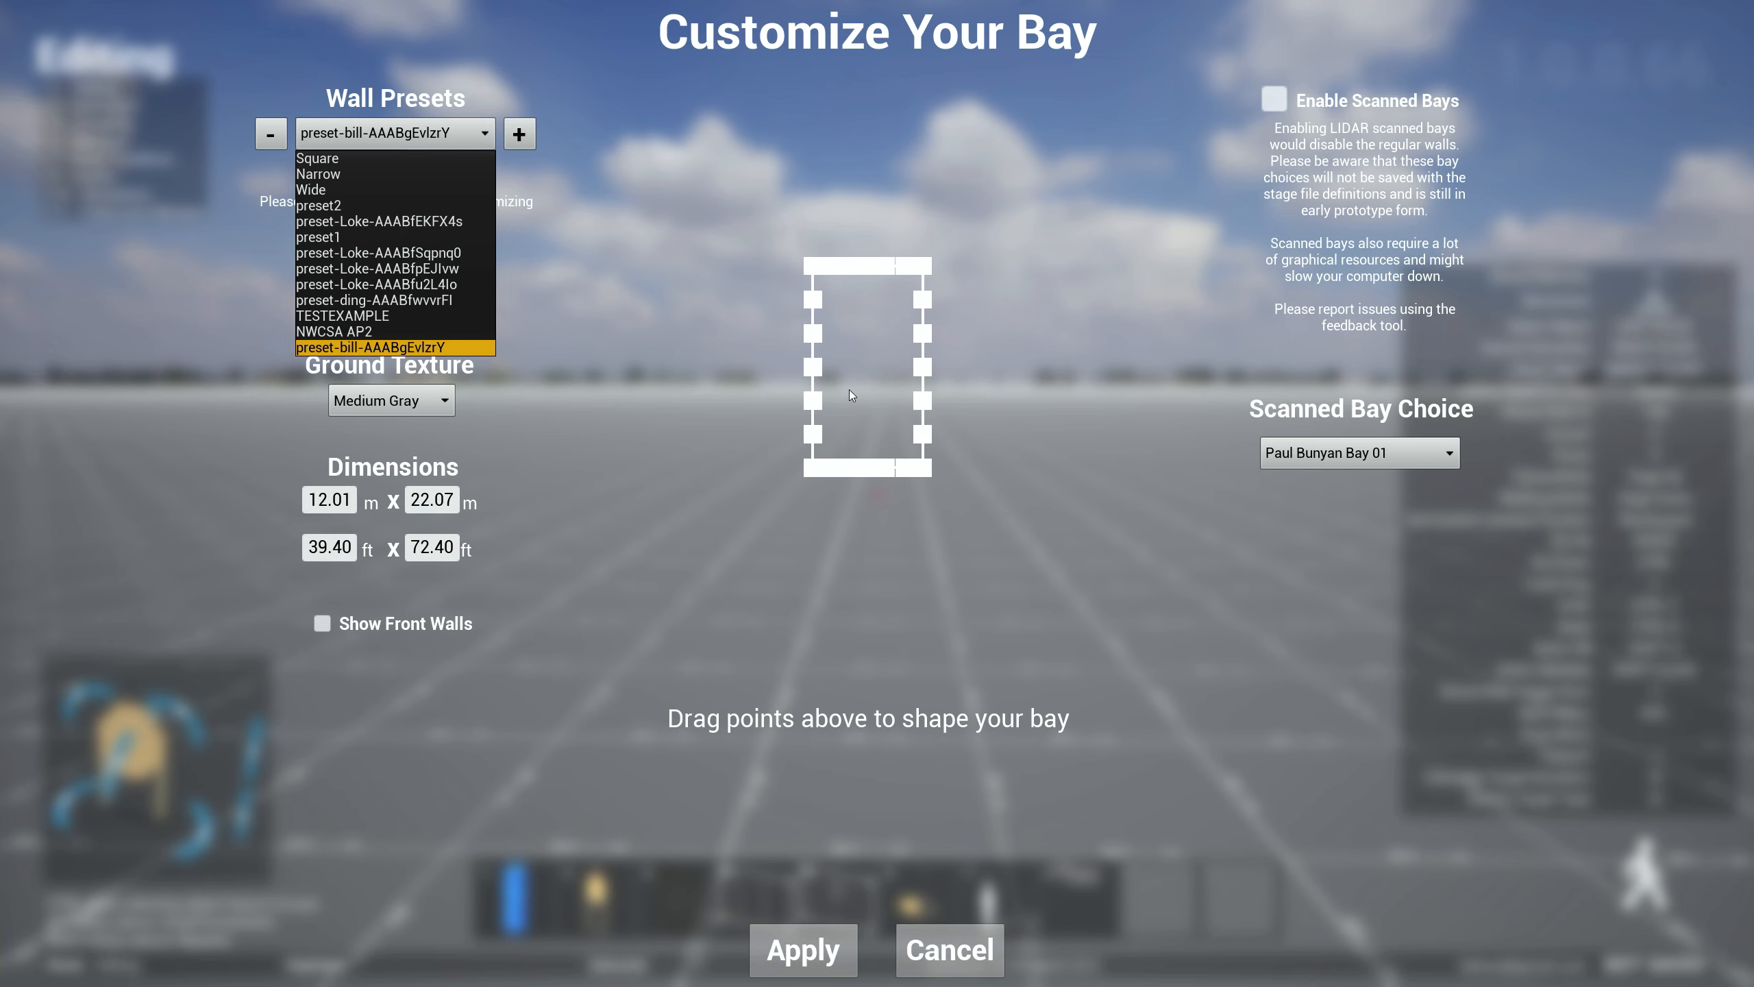
{"action": "mouse_move", "coordinate": [541, 185]}
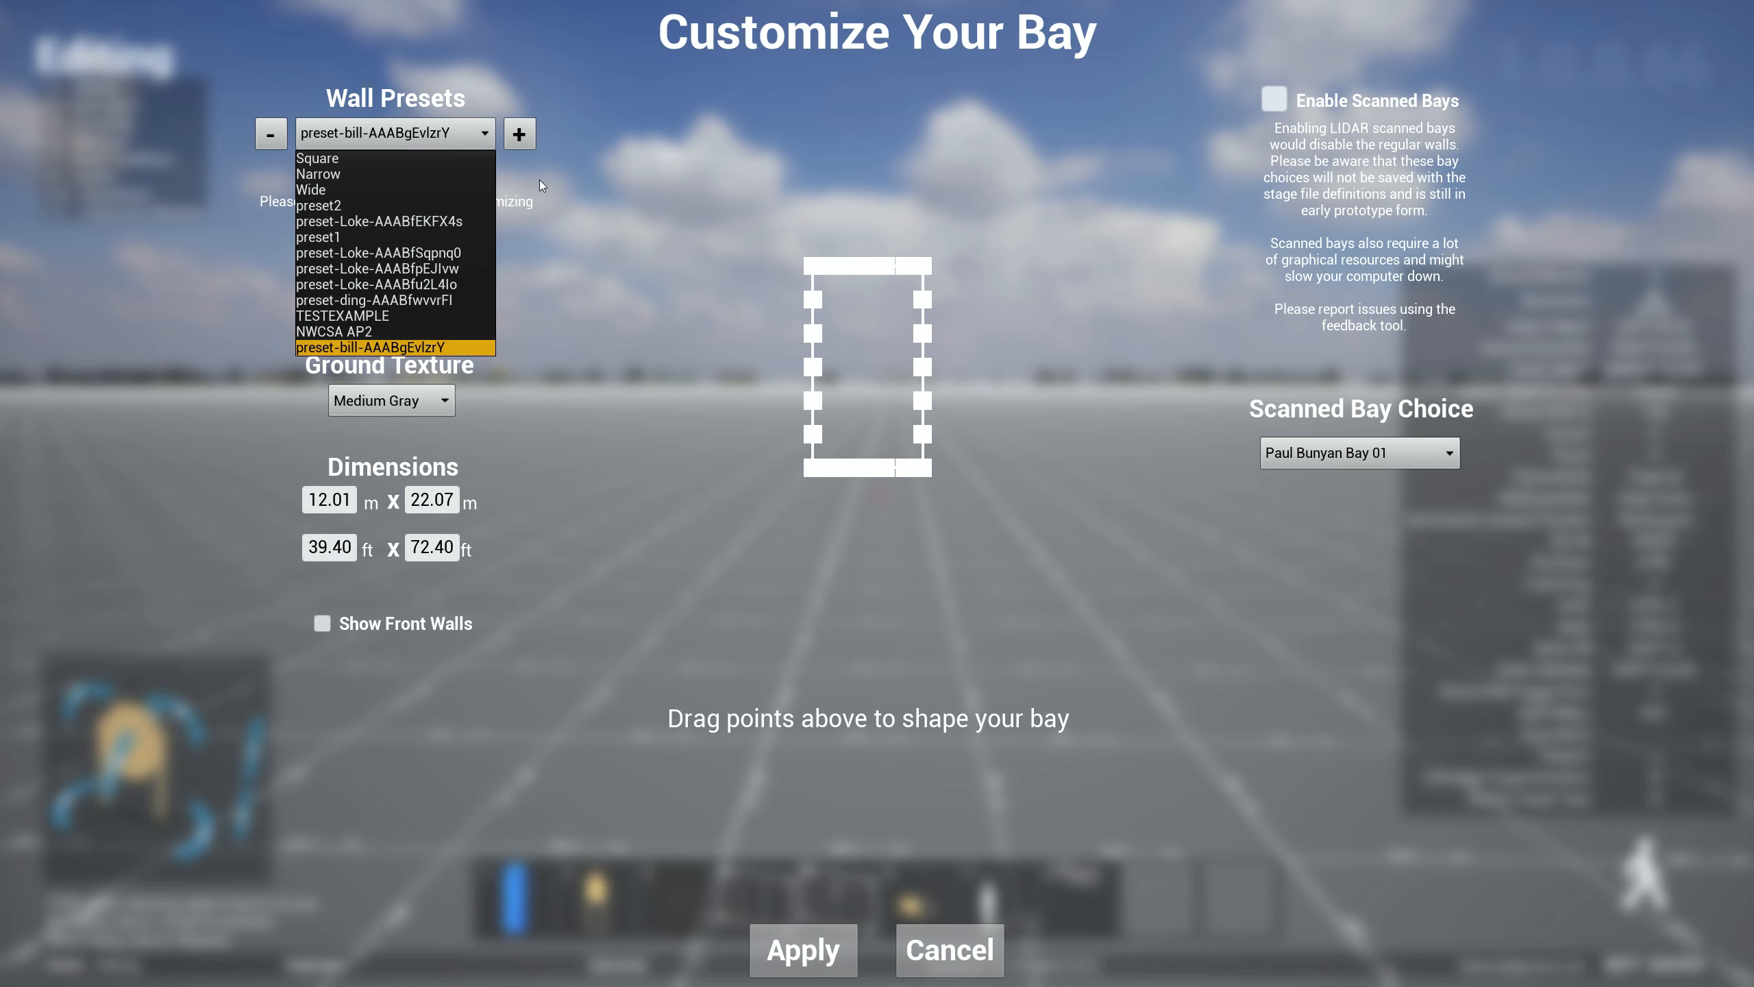
- Close the bay dialog and place the uspsa-twist-n-drop target DT1 in the bay
{"action": "left_click", "coordinate": [801, 949]}
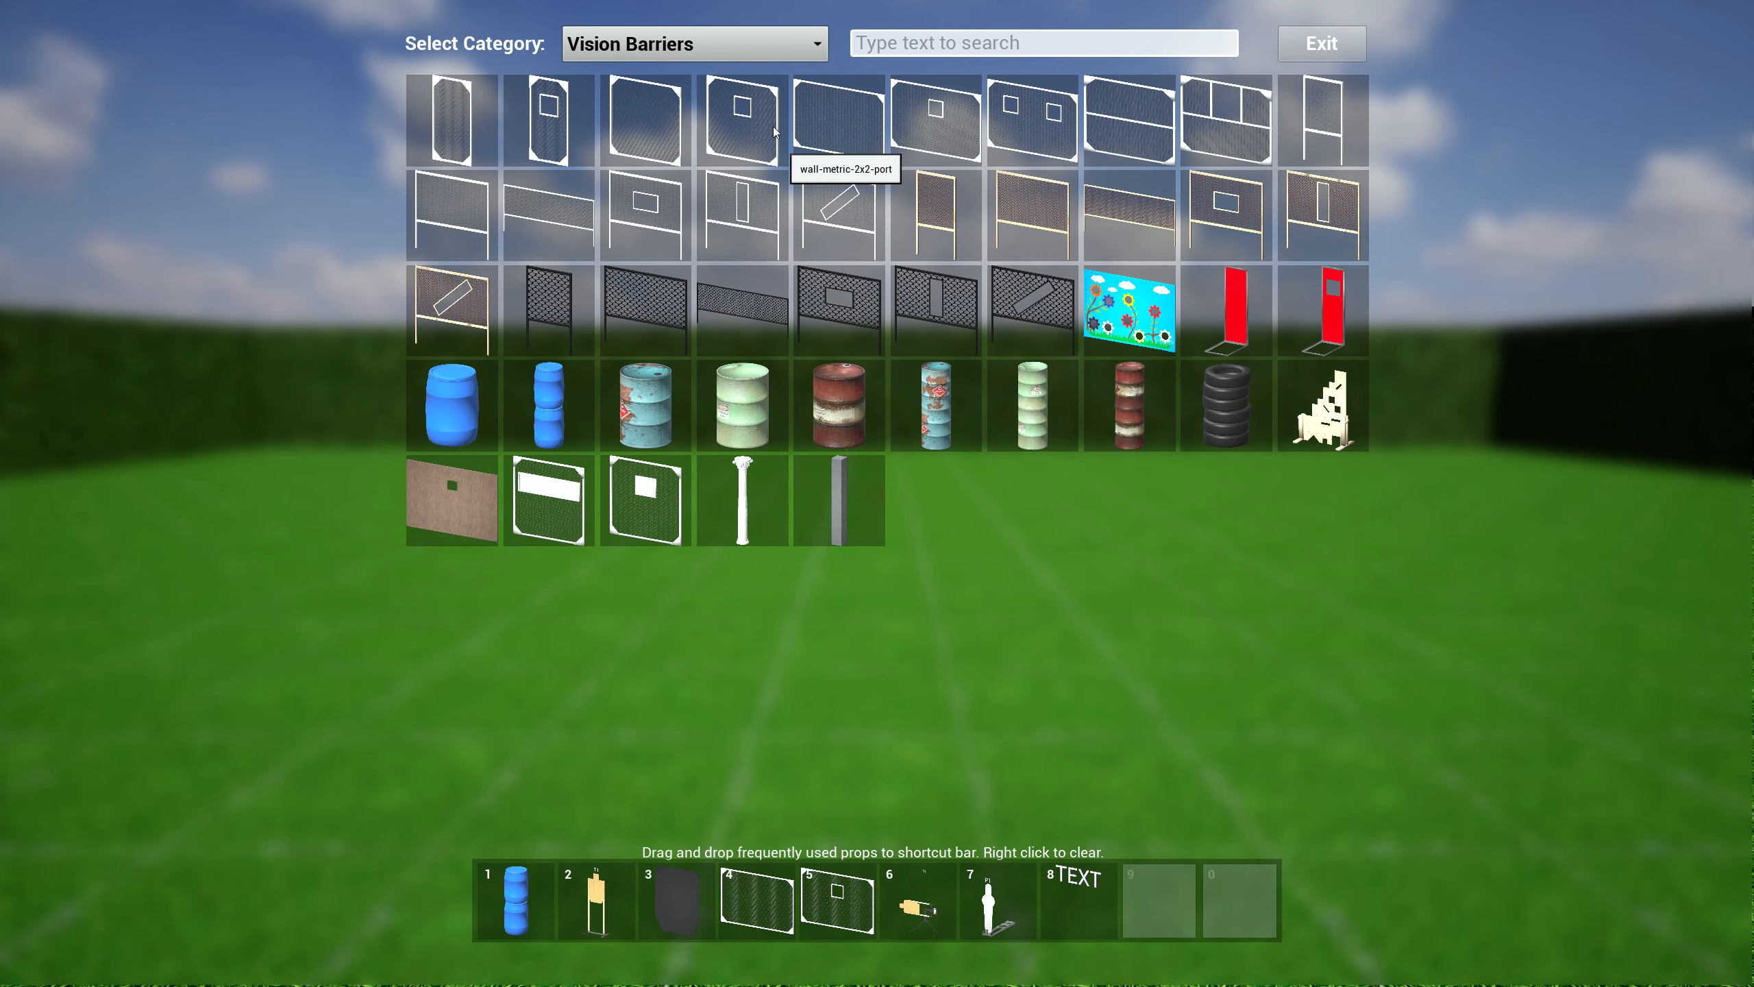
{"action": "left_click", "coordinate": [693, 43]}
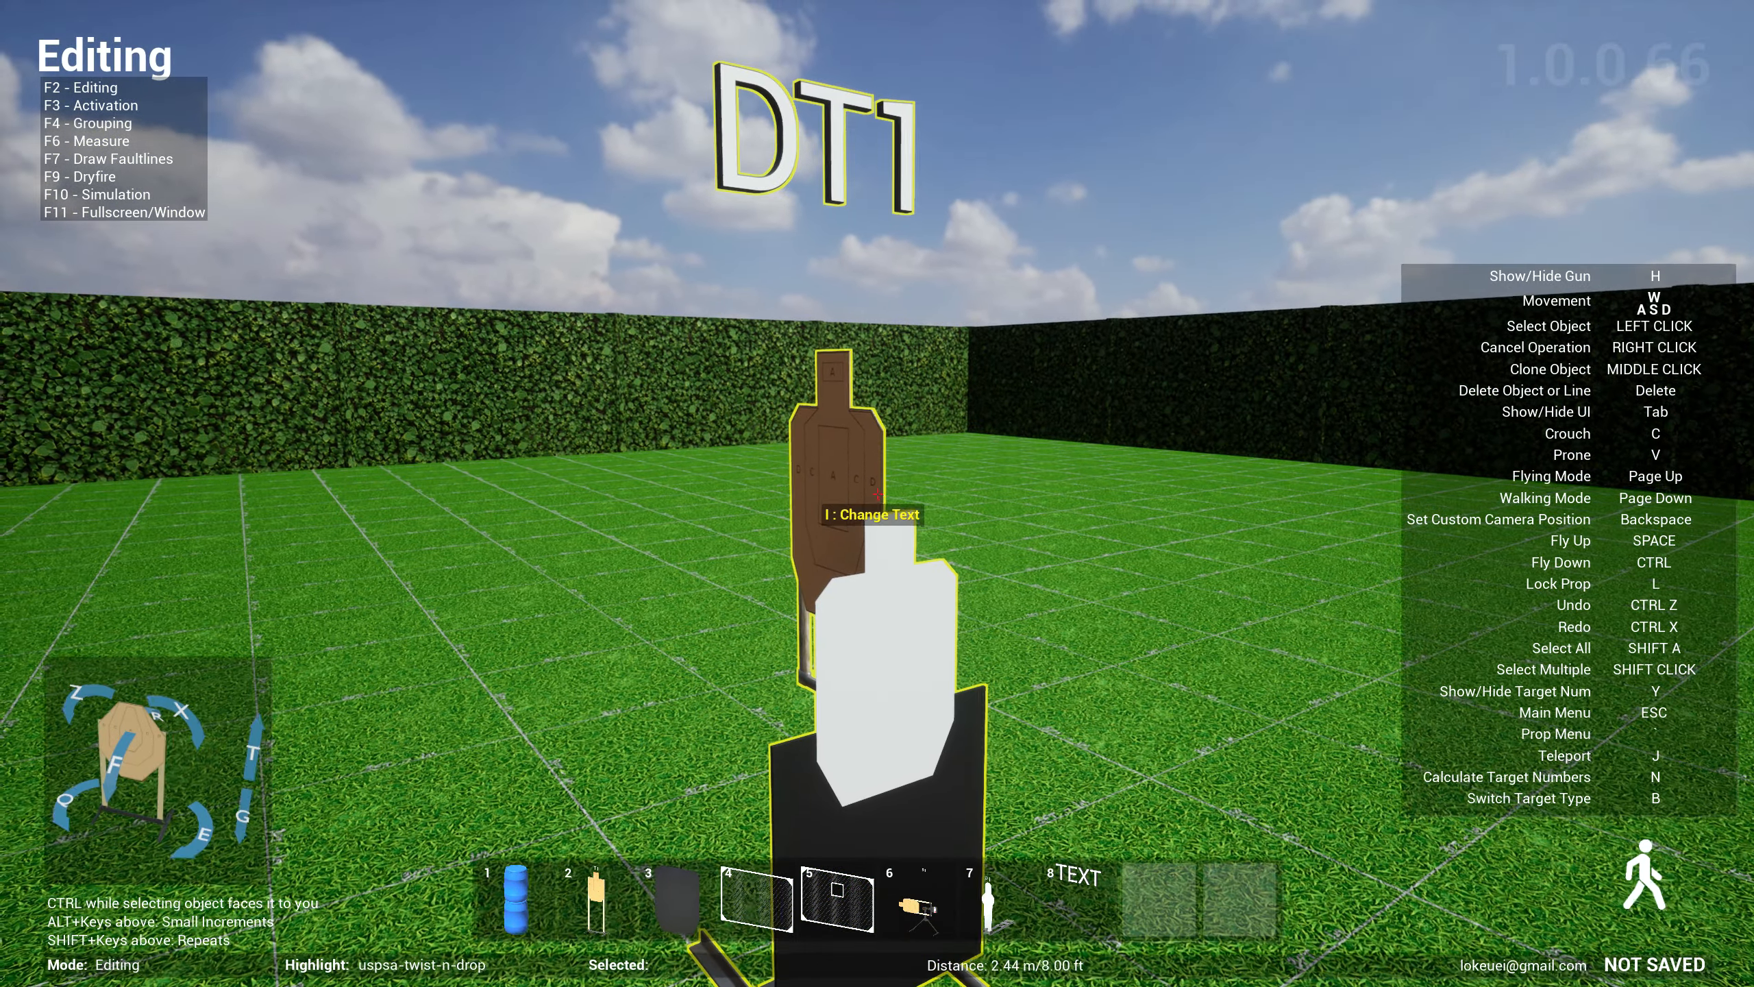
- Watch the DT1 twist-and-drop target in Simulation mode (F10), then return to Editing (F2)
{"action": "key", "text": "f10"}
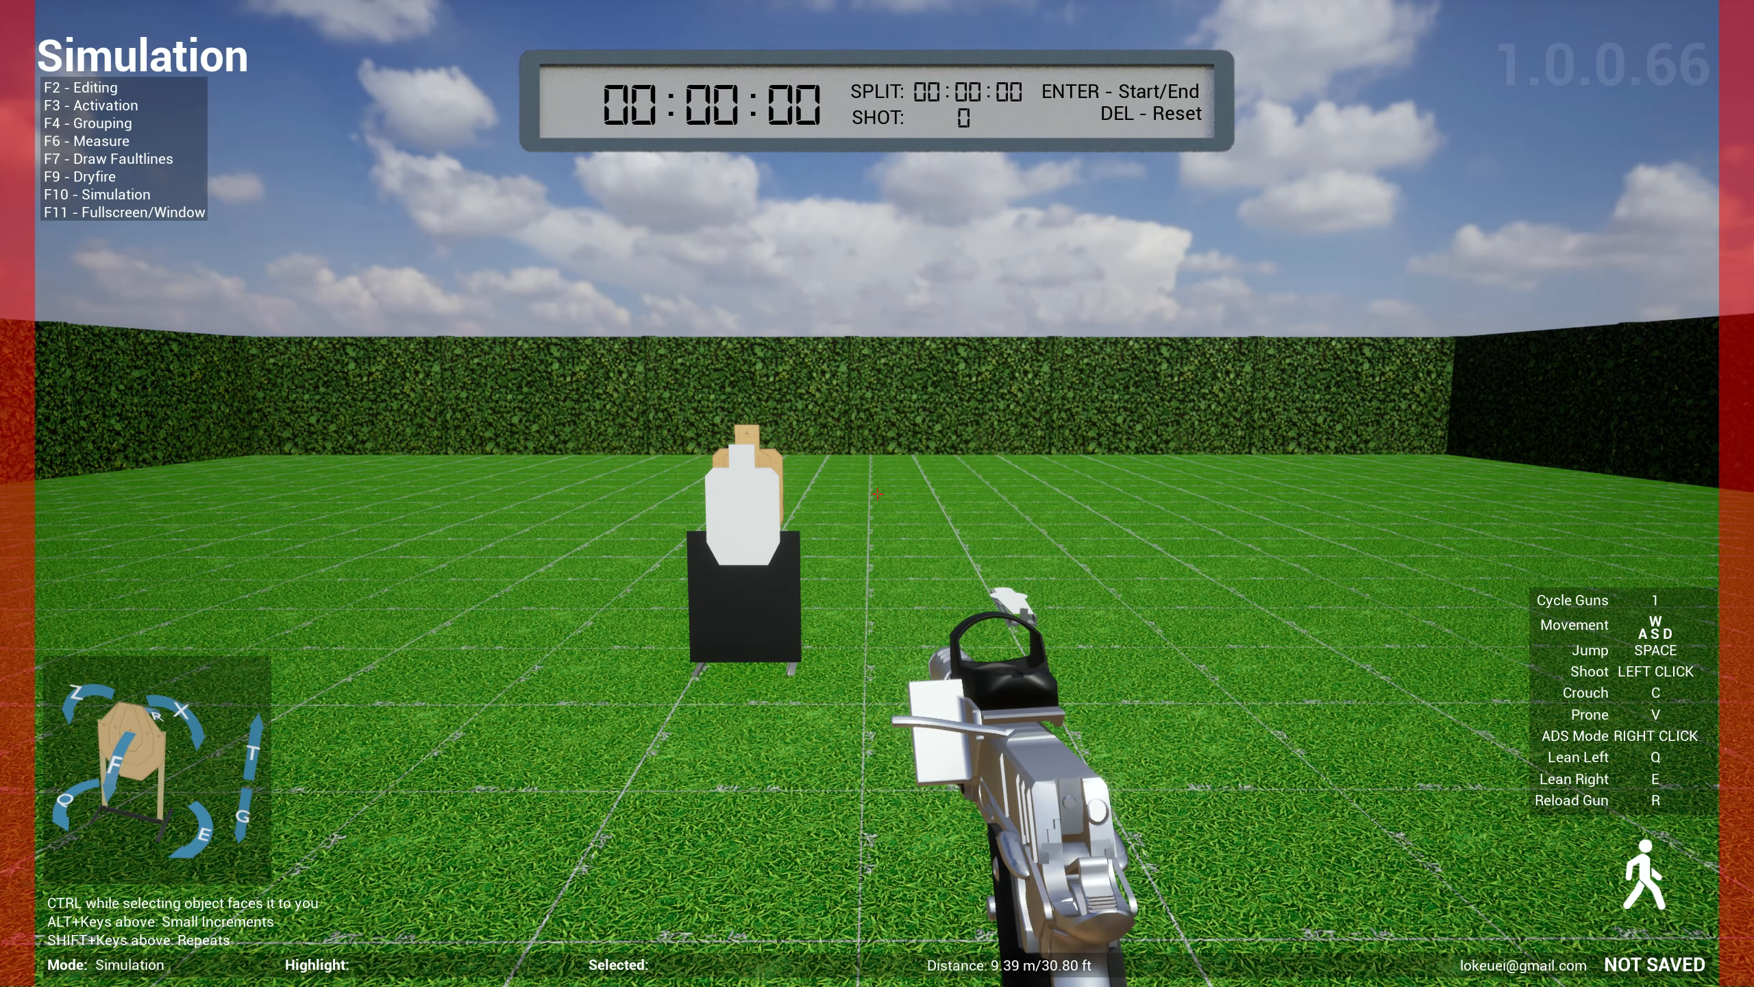
{"action": "key", "text": "f2"}
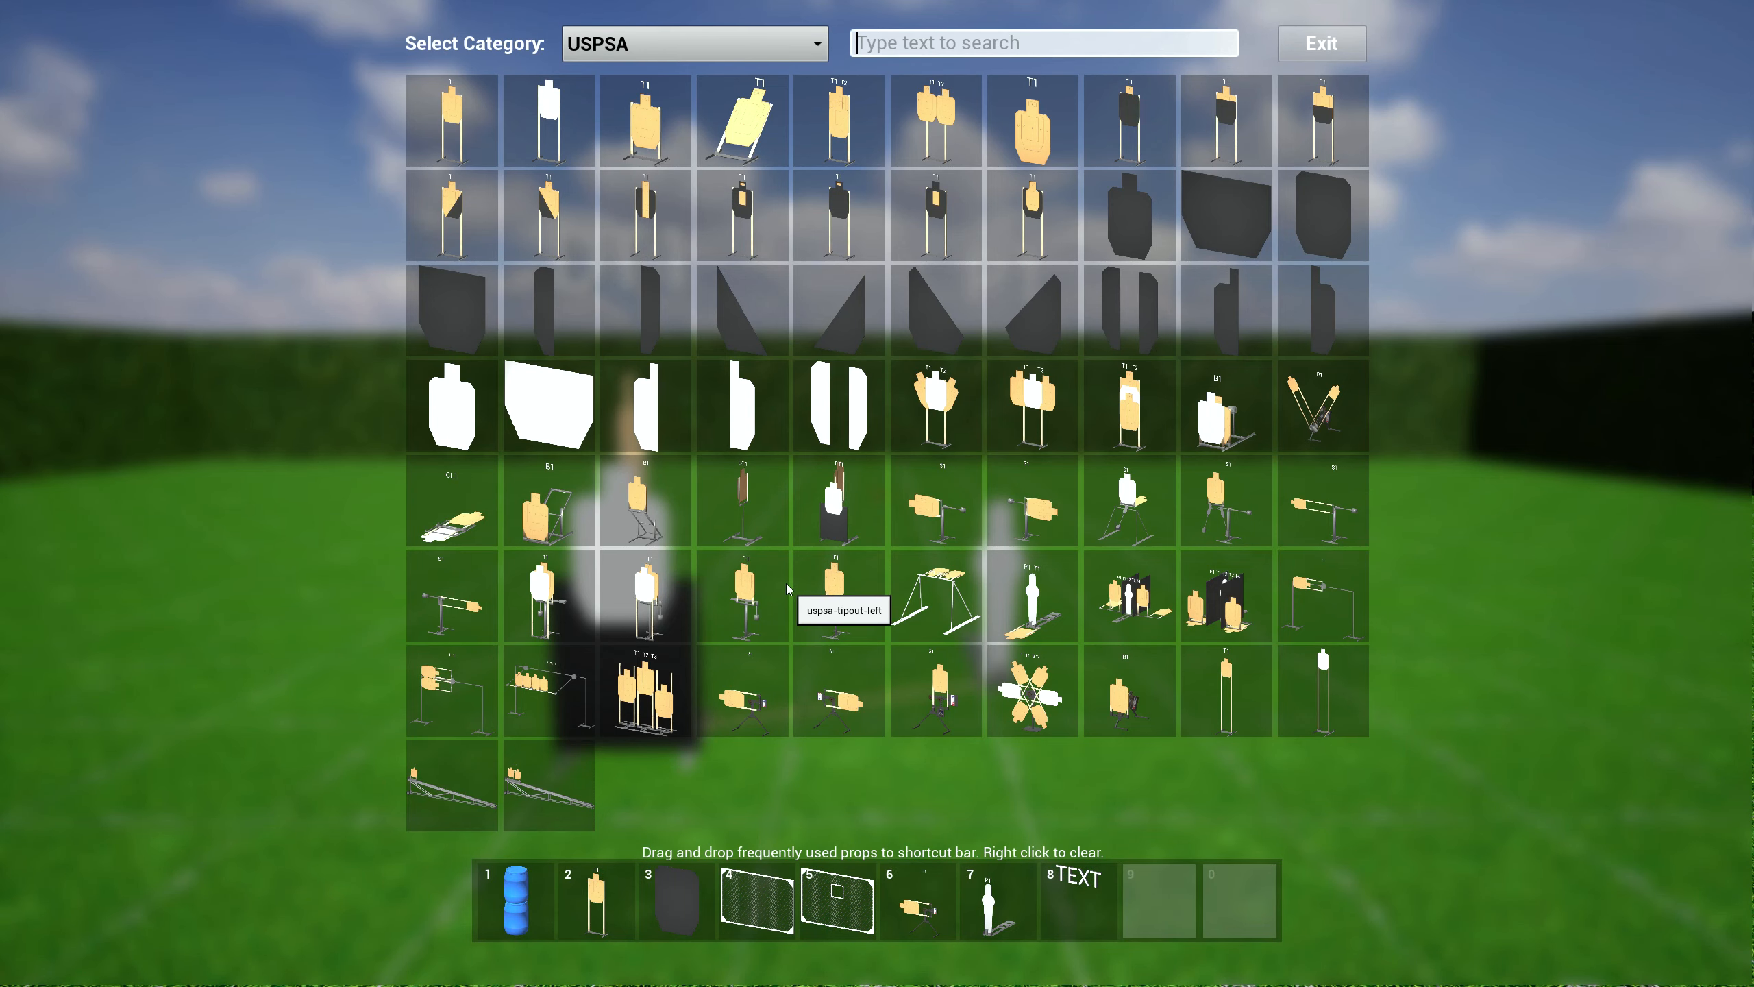
{"action": "mouse_move", "coordinate": [1320, 386]}
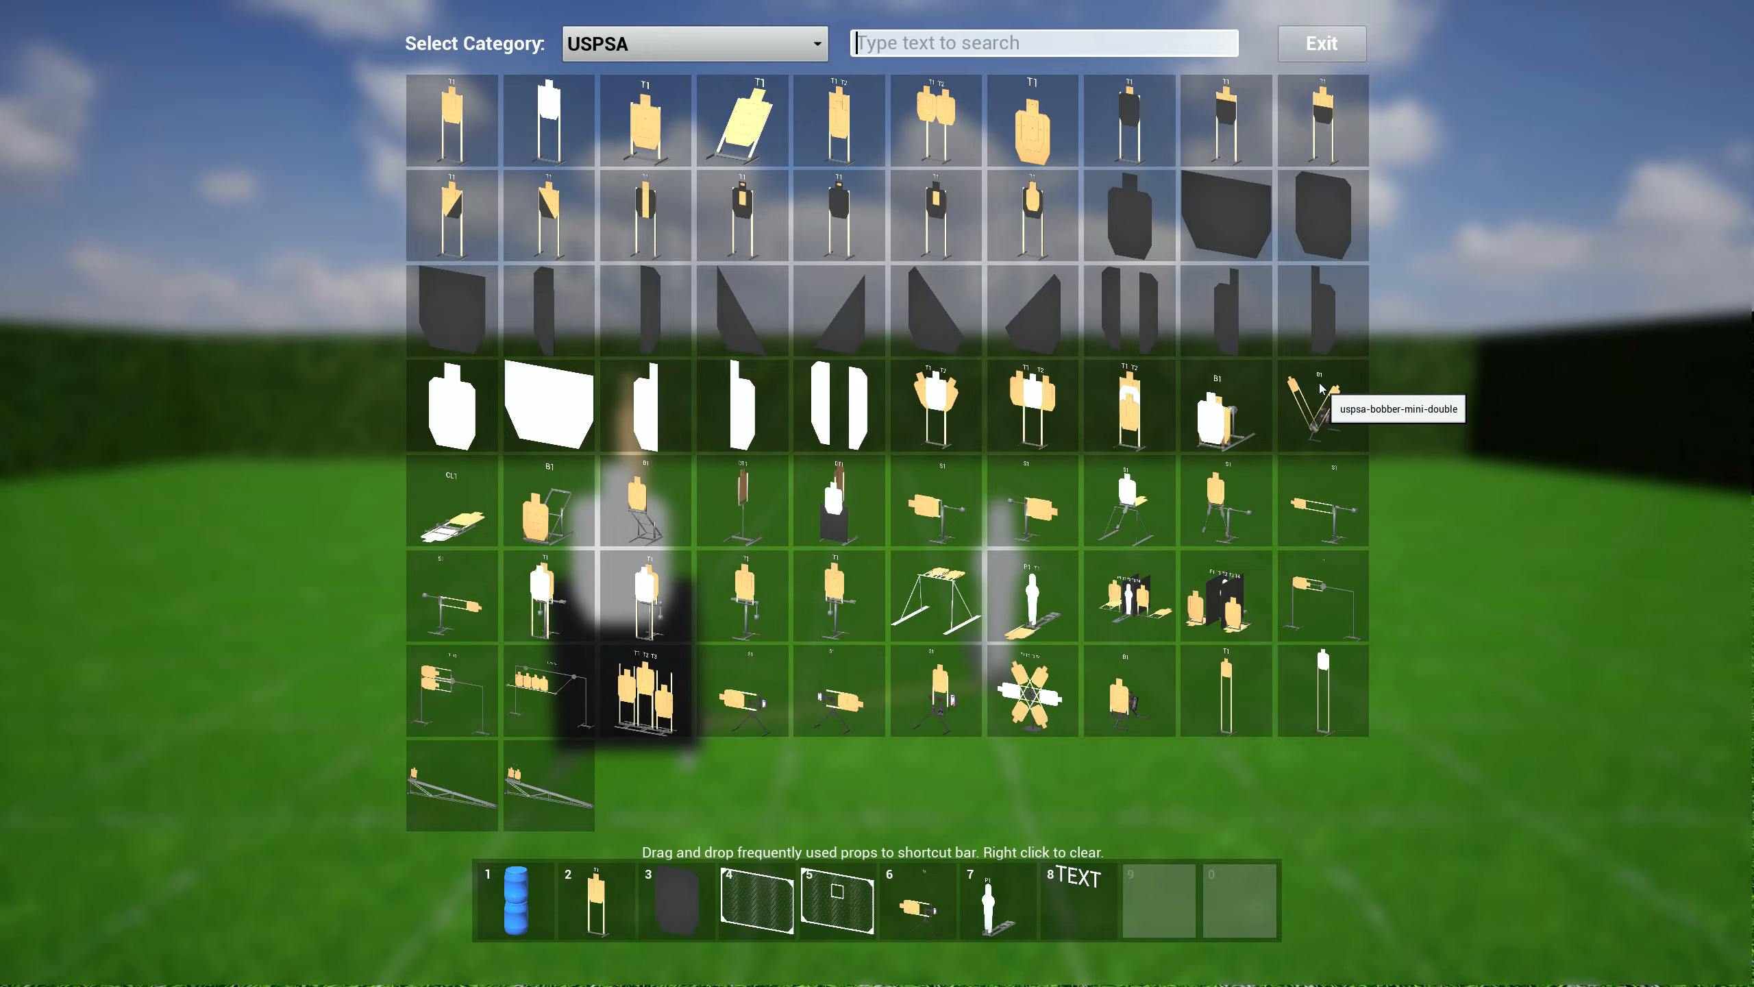
- Place the uspsa-bobber-mini-double target B1 and switch to Simulation mode
{"action": "left_click", "coordinate": [1322, 405]}
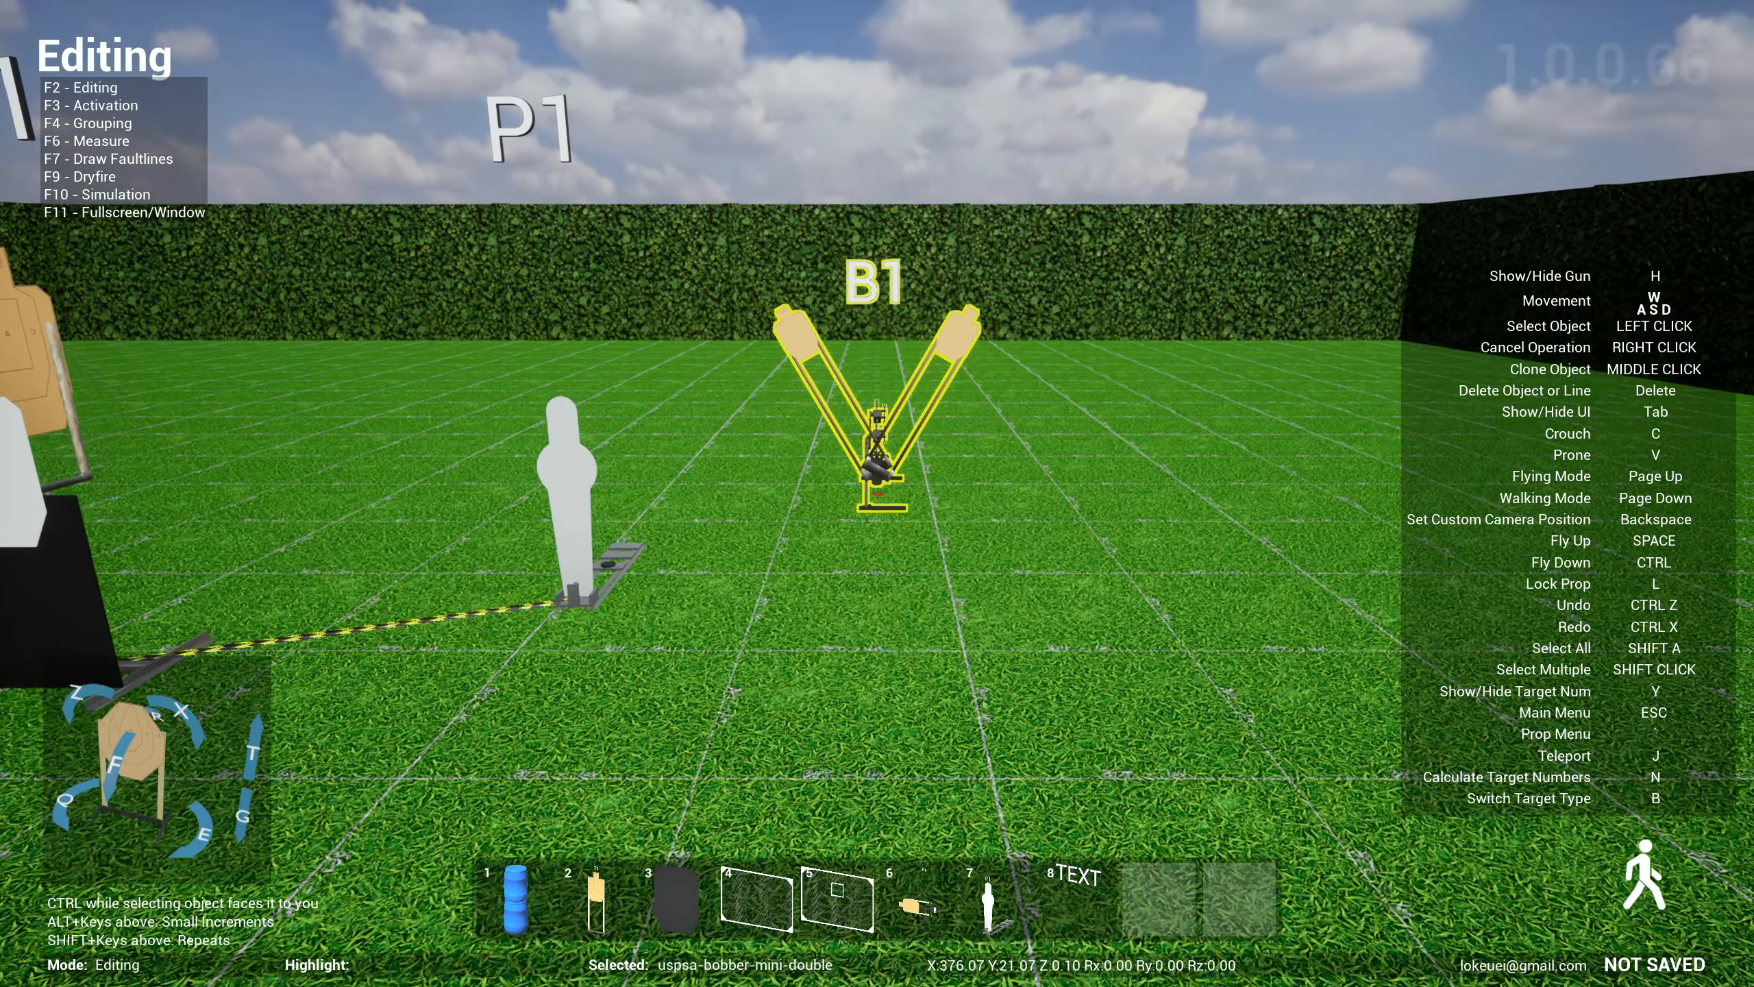
{"action": "key", "text": "F10"}
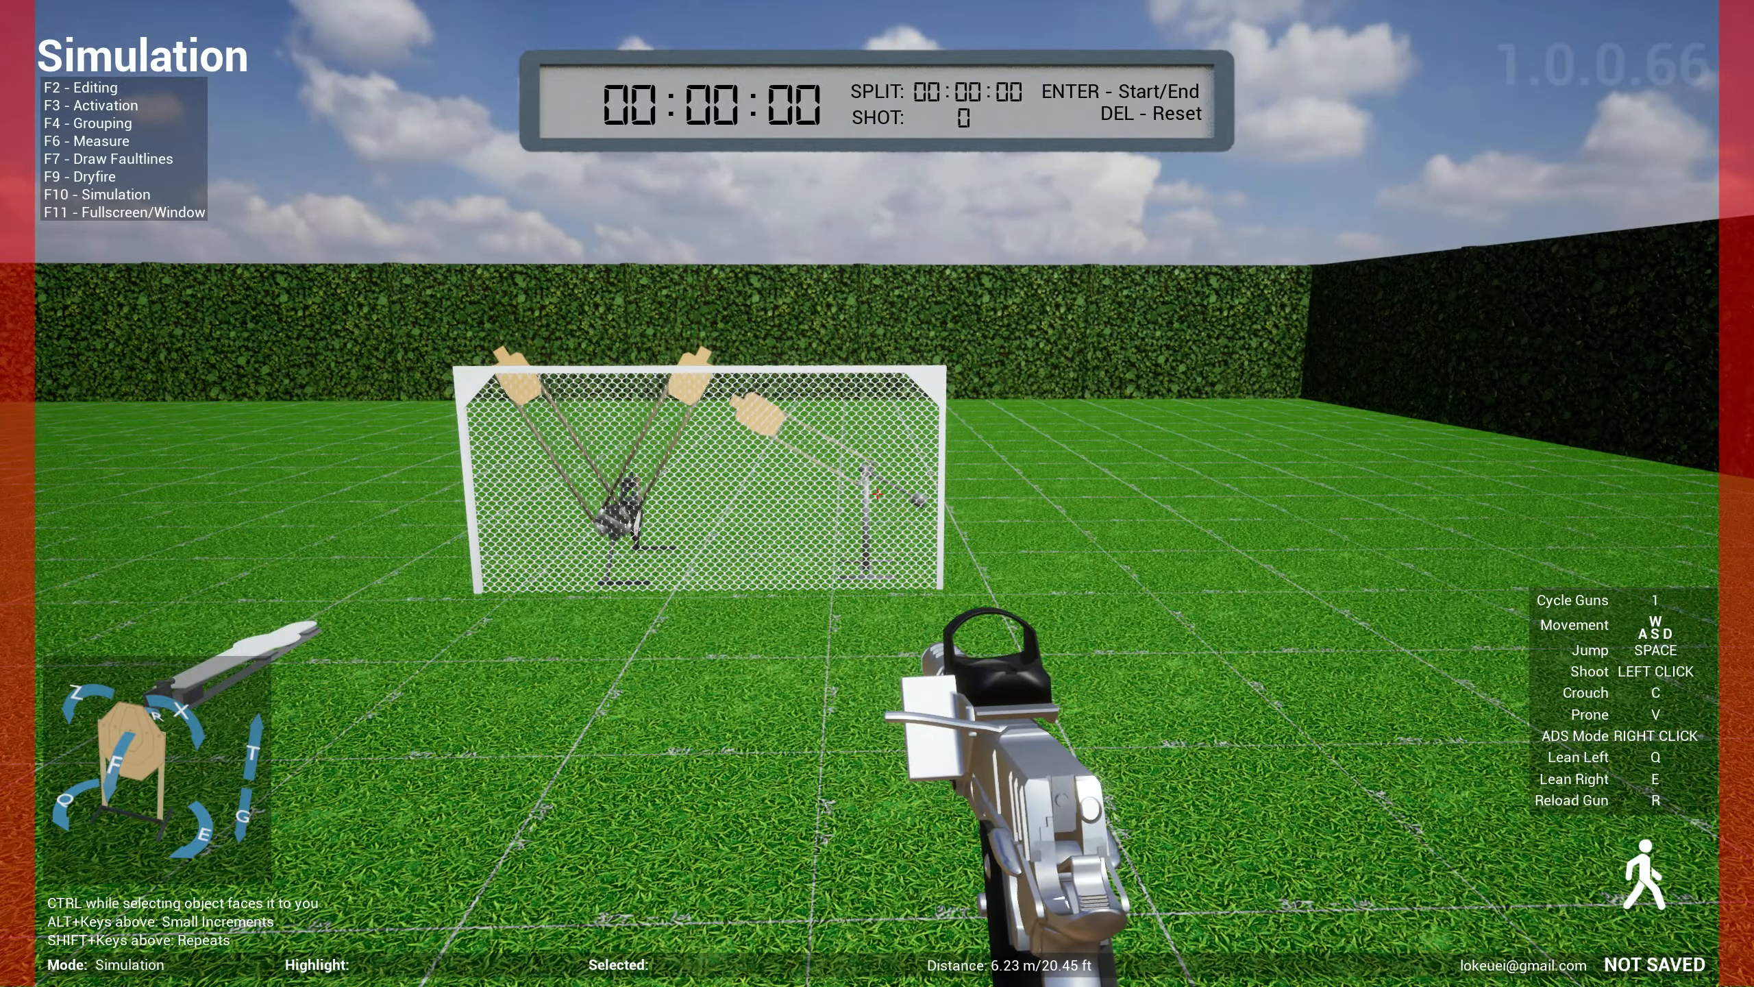
- Return from Simulation to Editing mode with F2
{"action": "key", "text": "f2"}
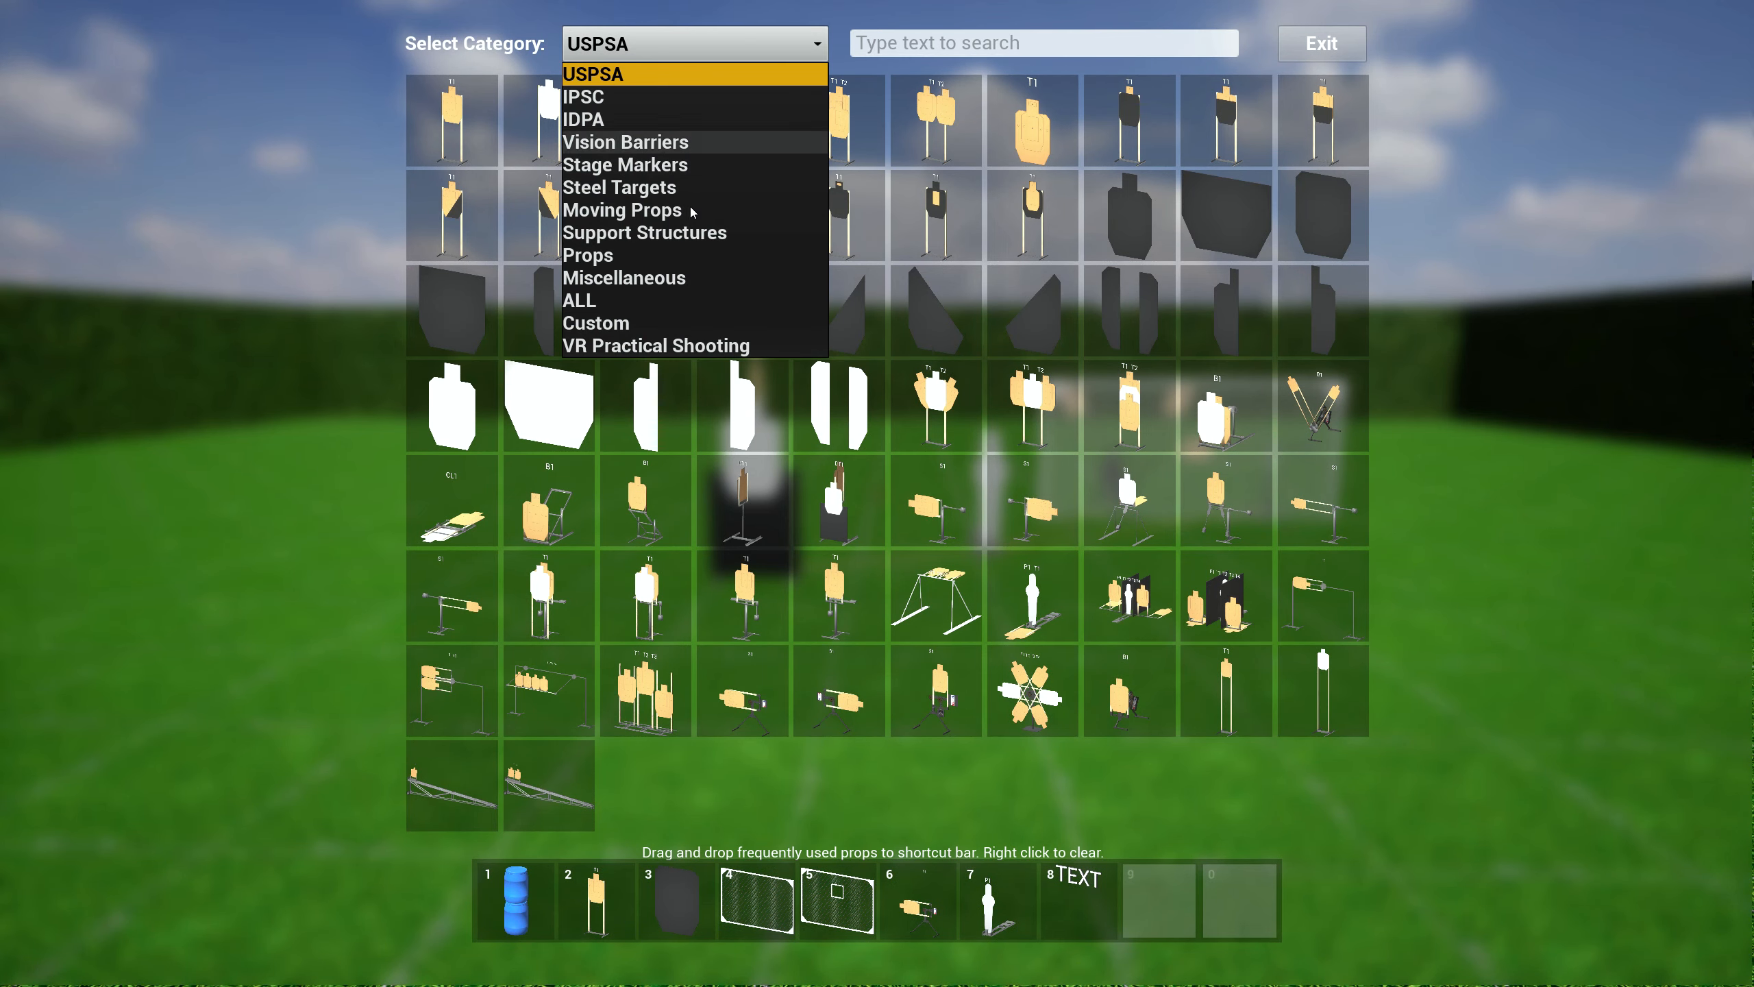
- From the Props category, place western building props such as the porch house and log cabin
{"action": "left_click", "coordinate": [587, 255]}
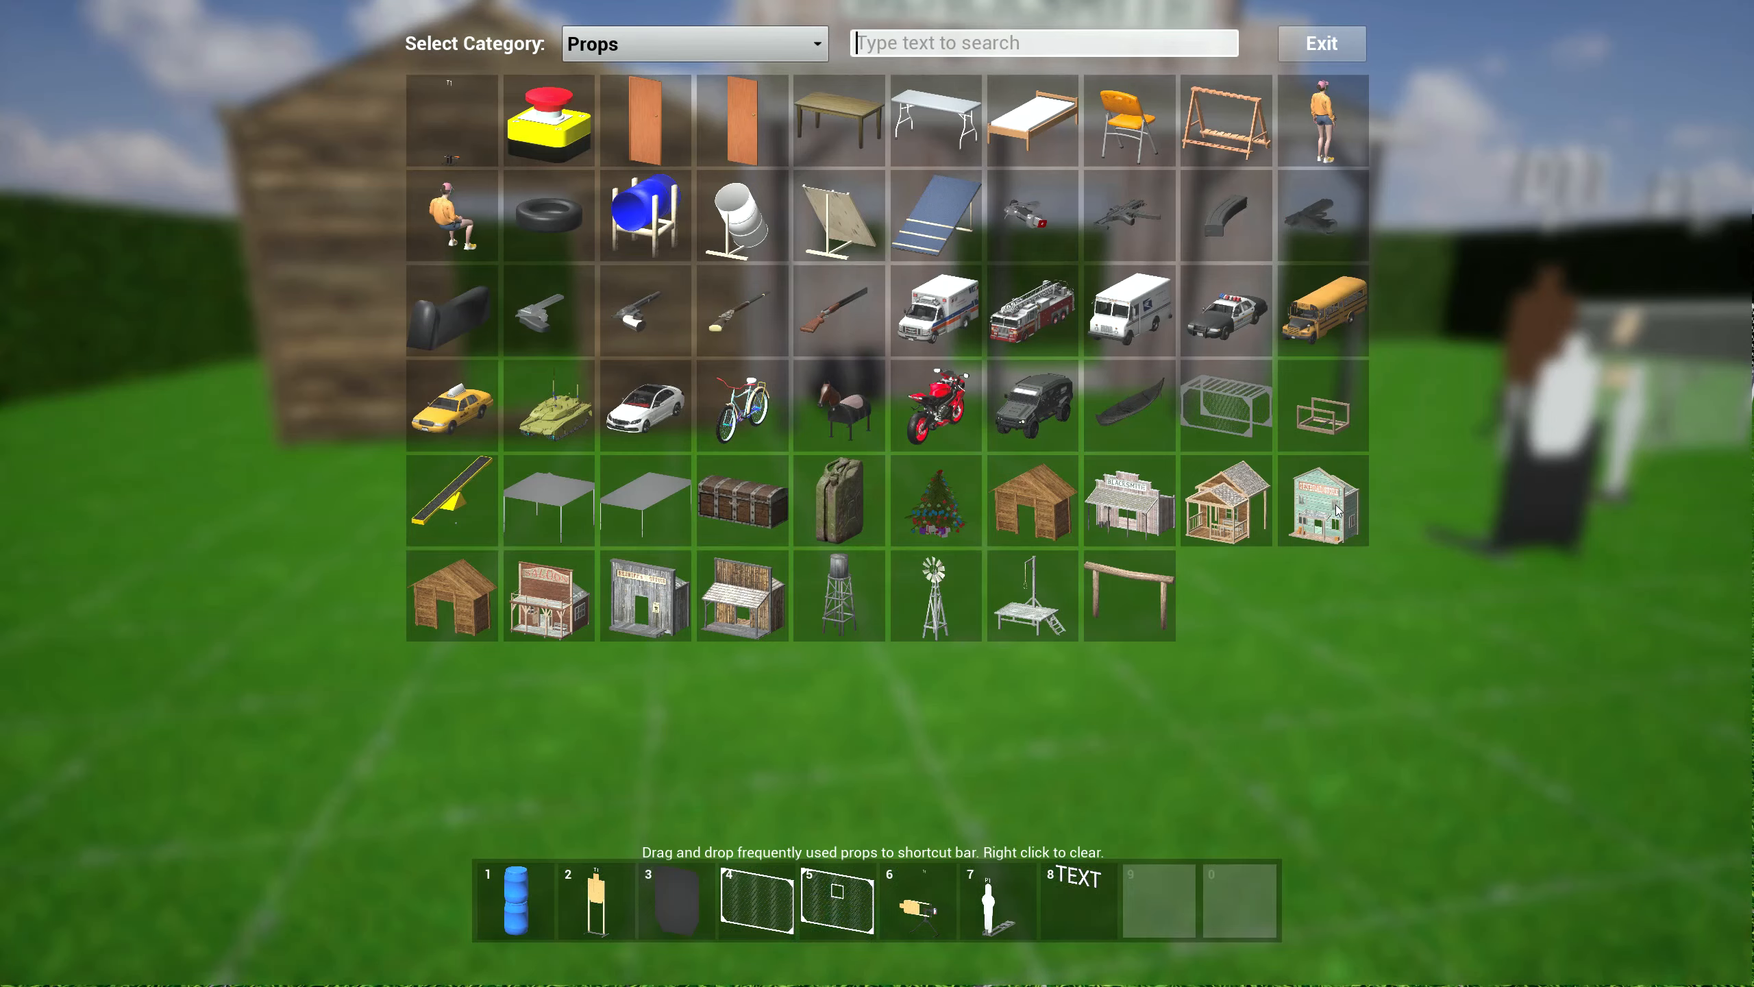
{"action": "left_click", "coordinate": [1322, 501]}
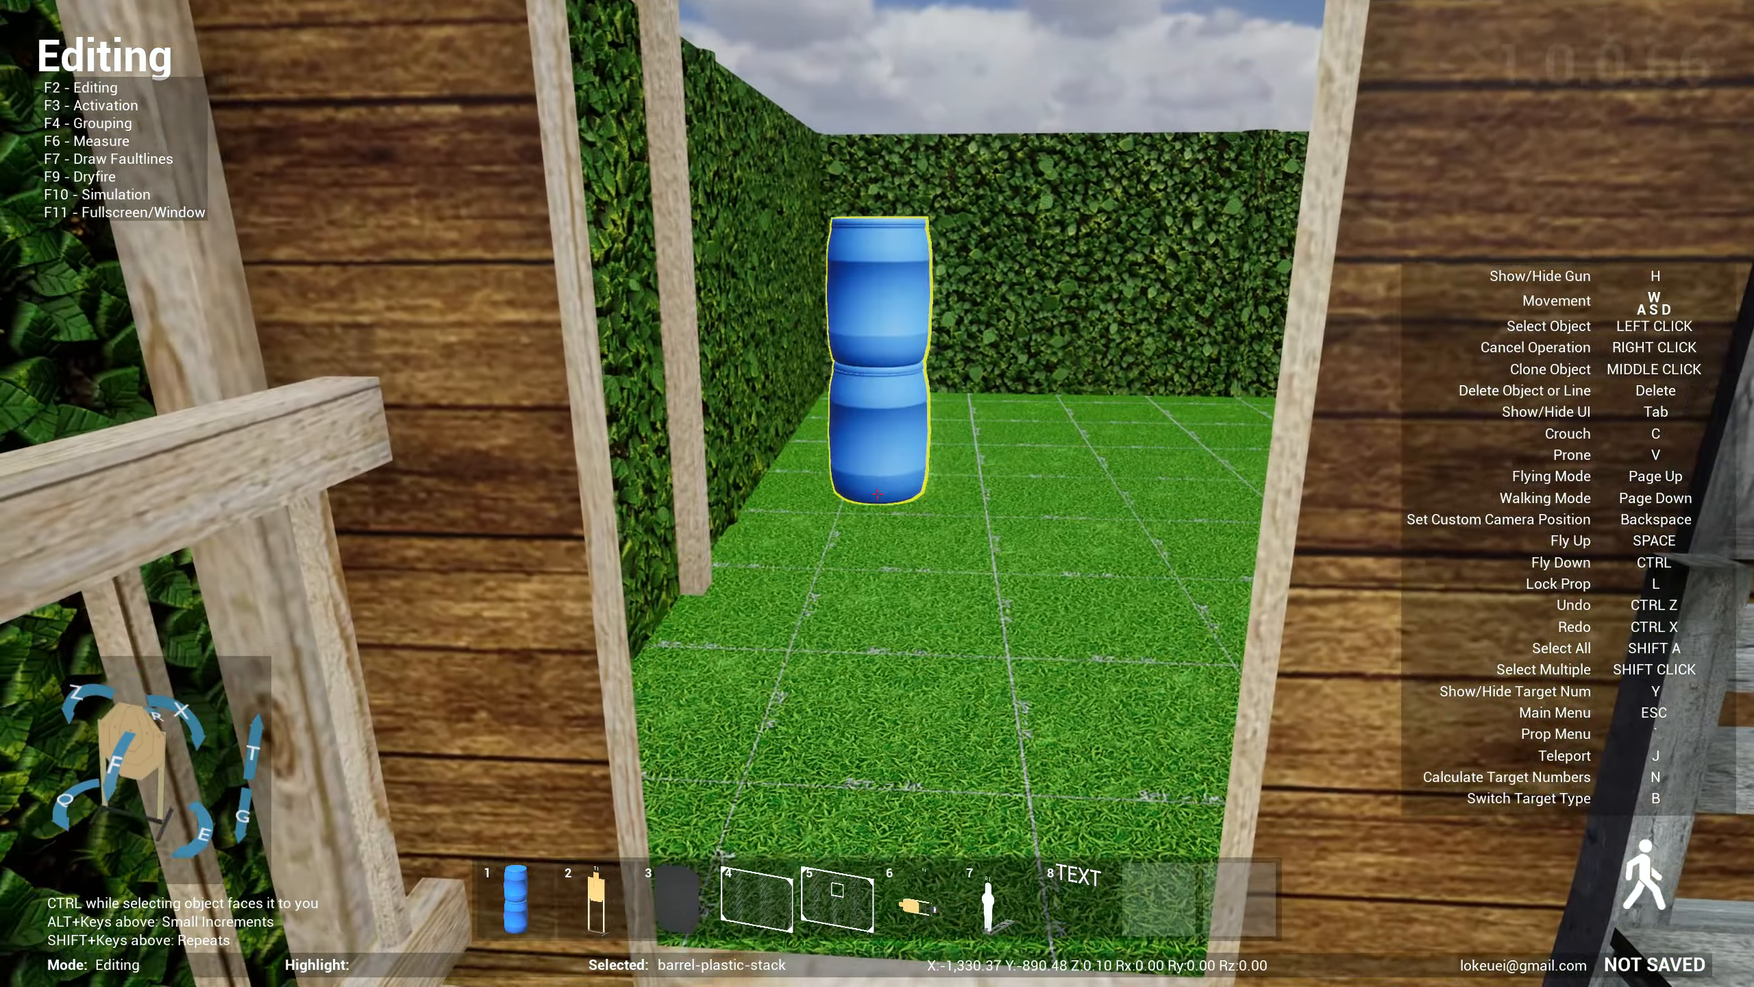
{"action": "key", "text": "j"}
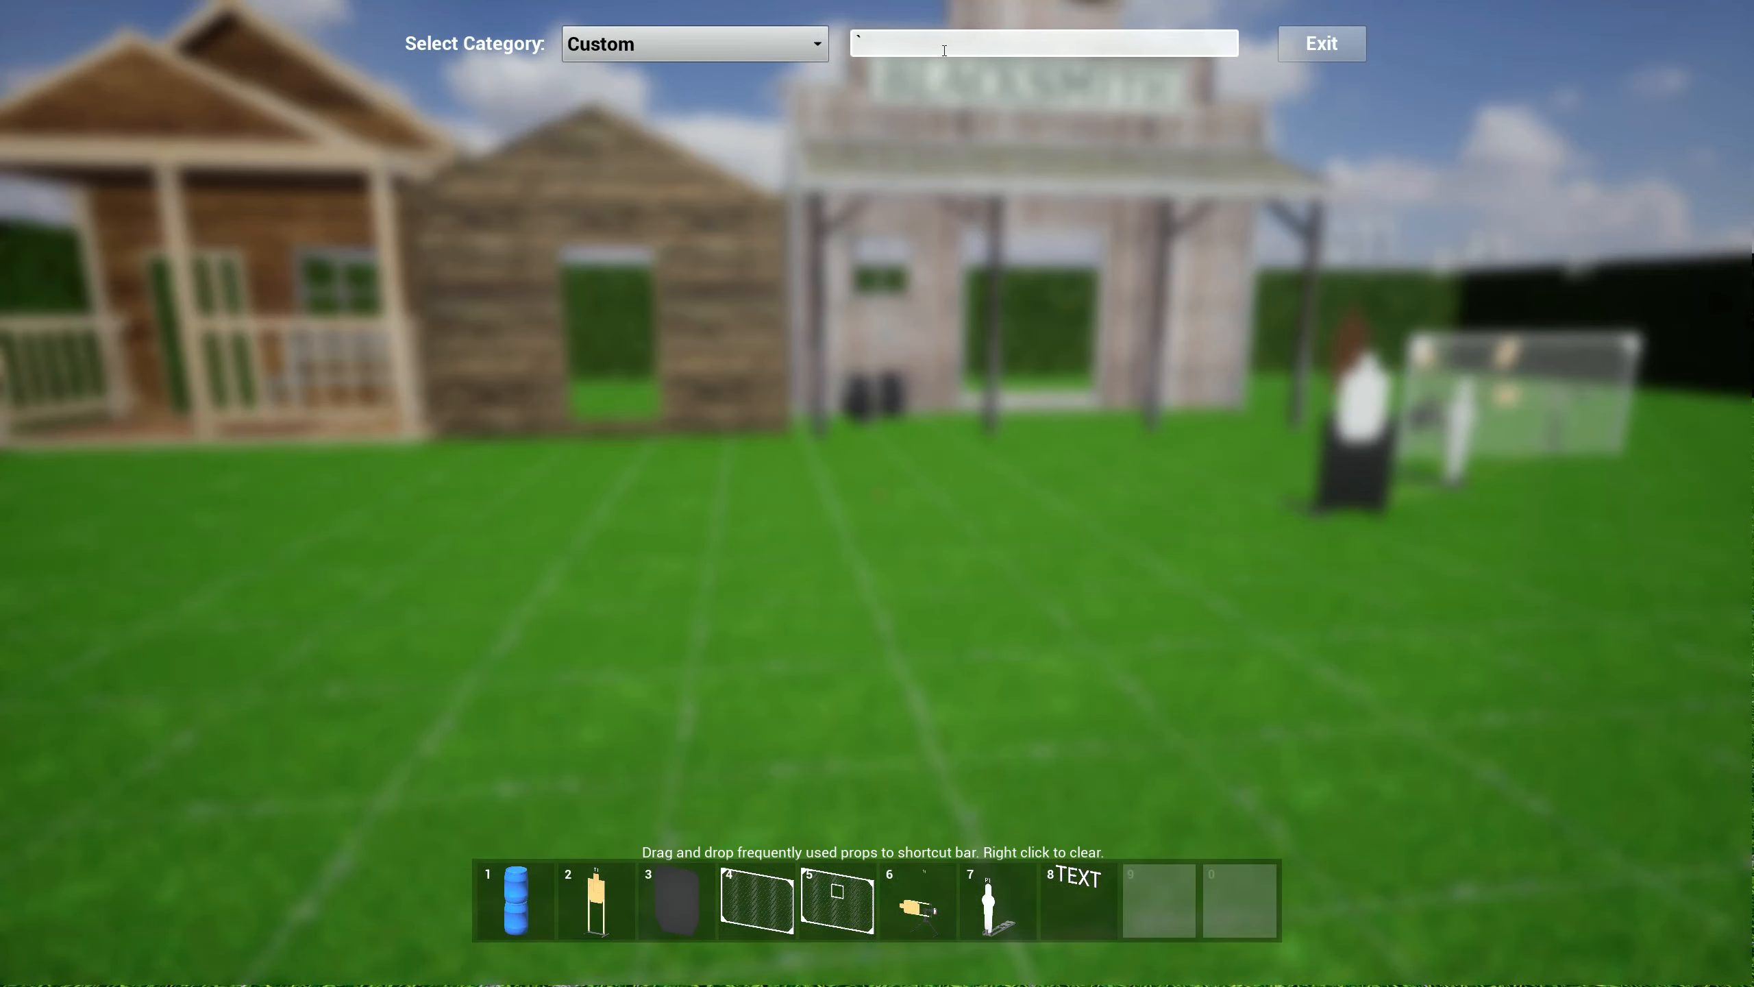
- Place the saloon, sheriff's office, windmill, water tower and gallows props in the bay
{"action": "left_click", "coordinate": [693, 43]}
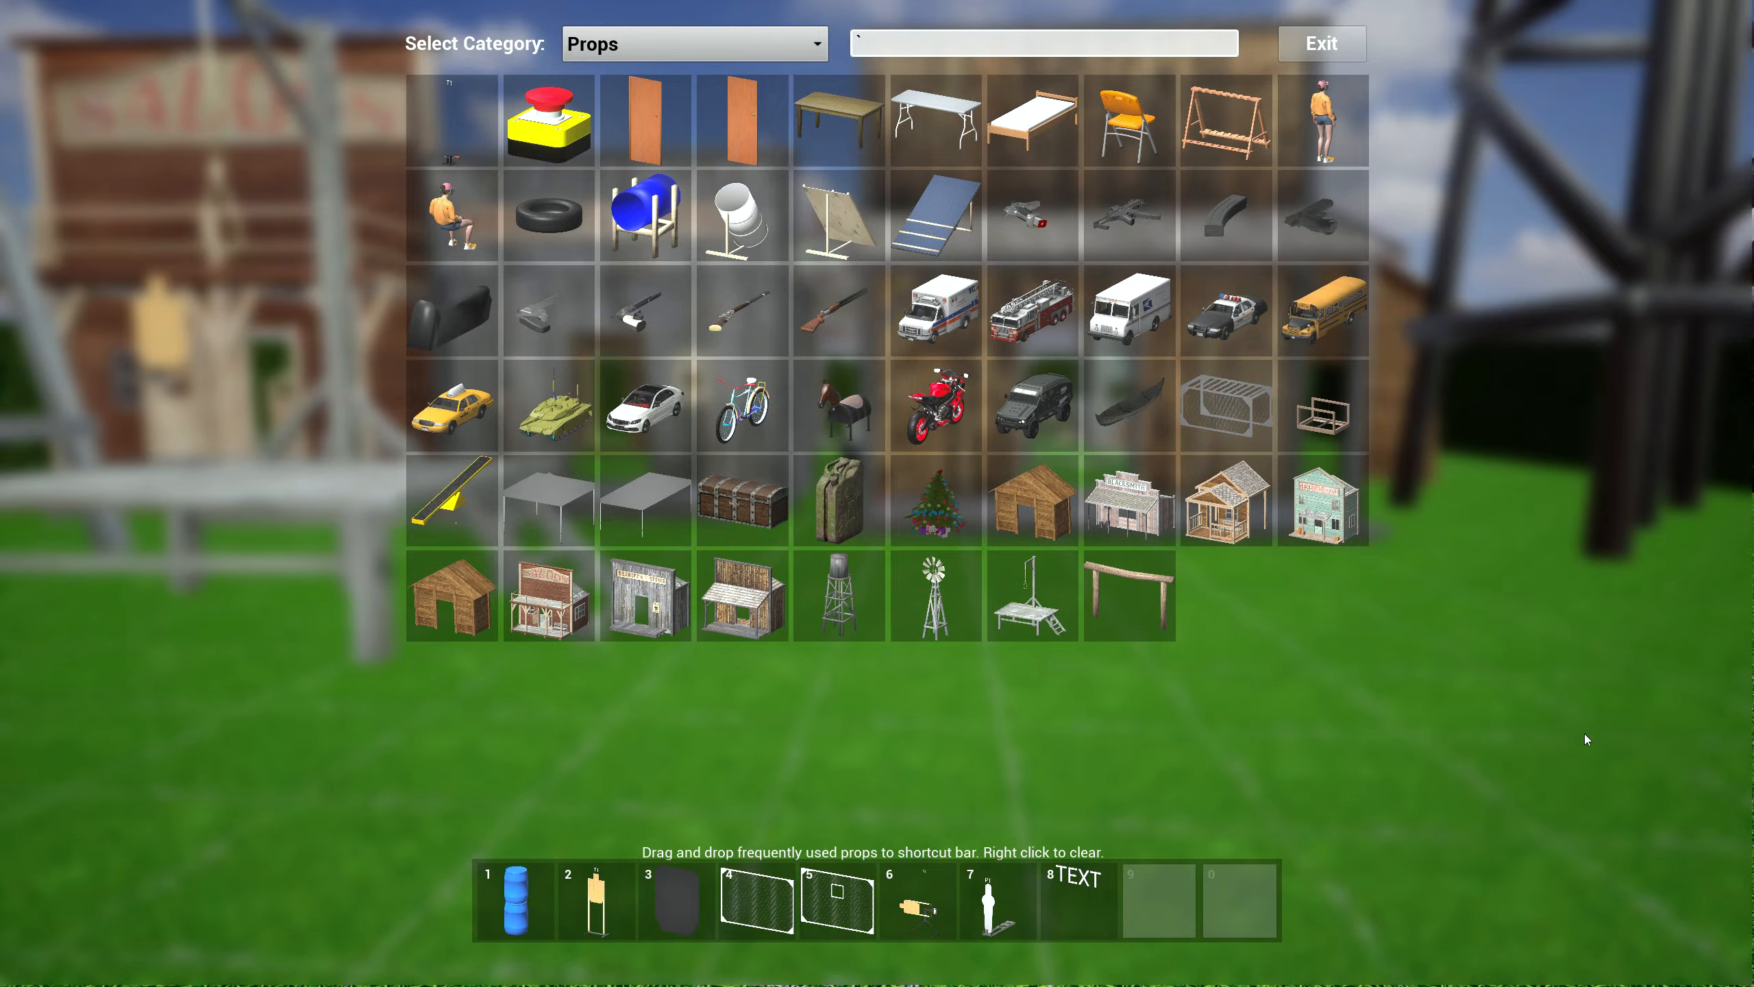
{"action": "left_click", "coordinate": [1130, 593]}
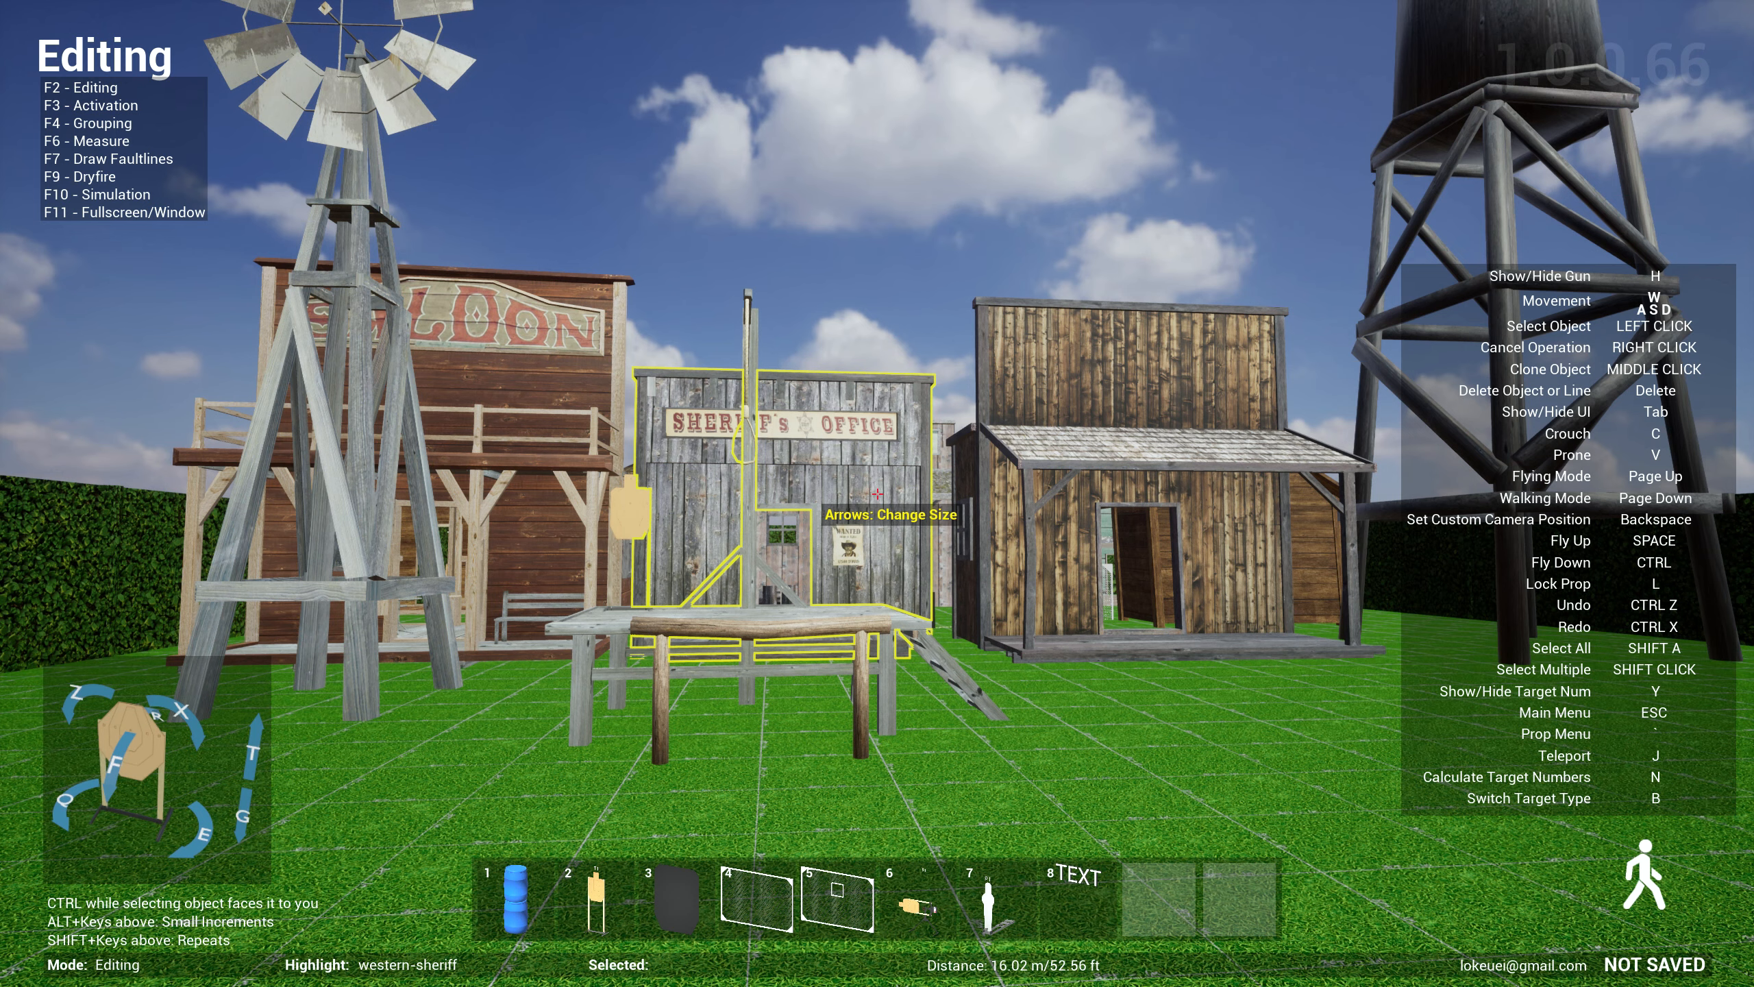
- Switch the prop catalogue to the Steel Targets category and pick a SASS steel target
{"action": "key", "text": "."}
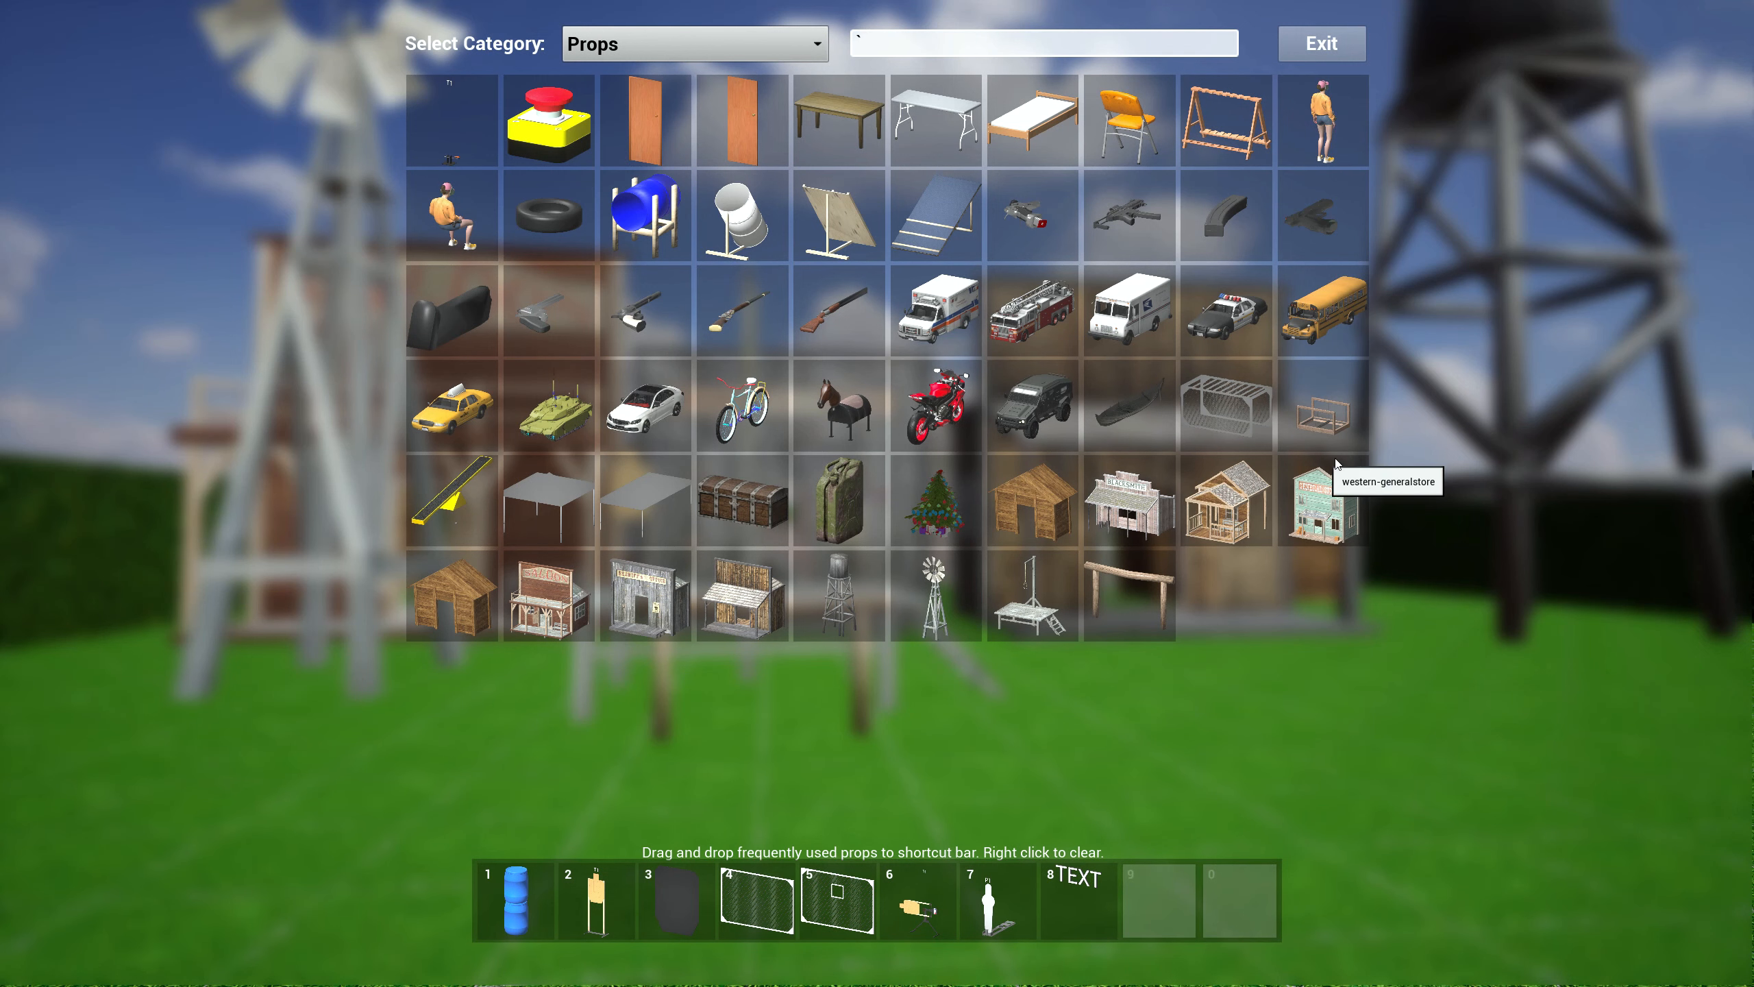
{"action": "left_click", "coordinate": [693, 44]}
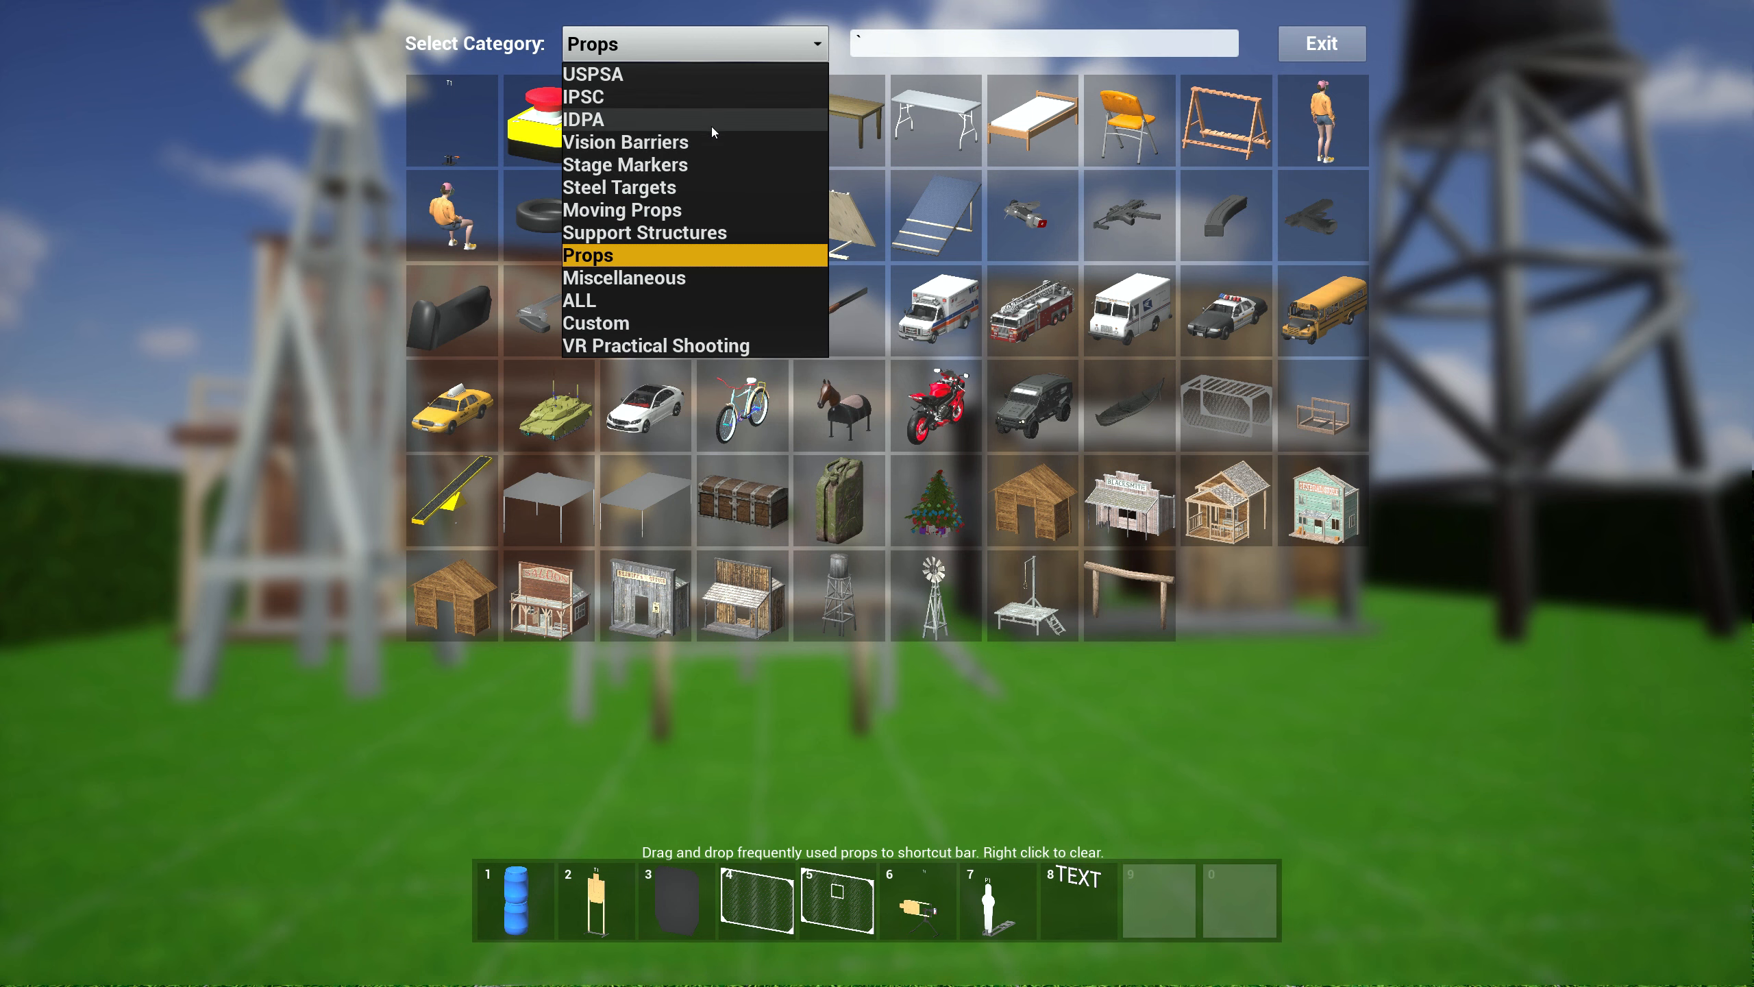
{"action": "left_click", "coordinate": [619, 187]}
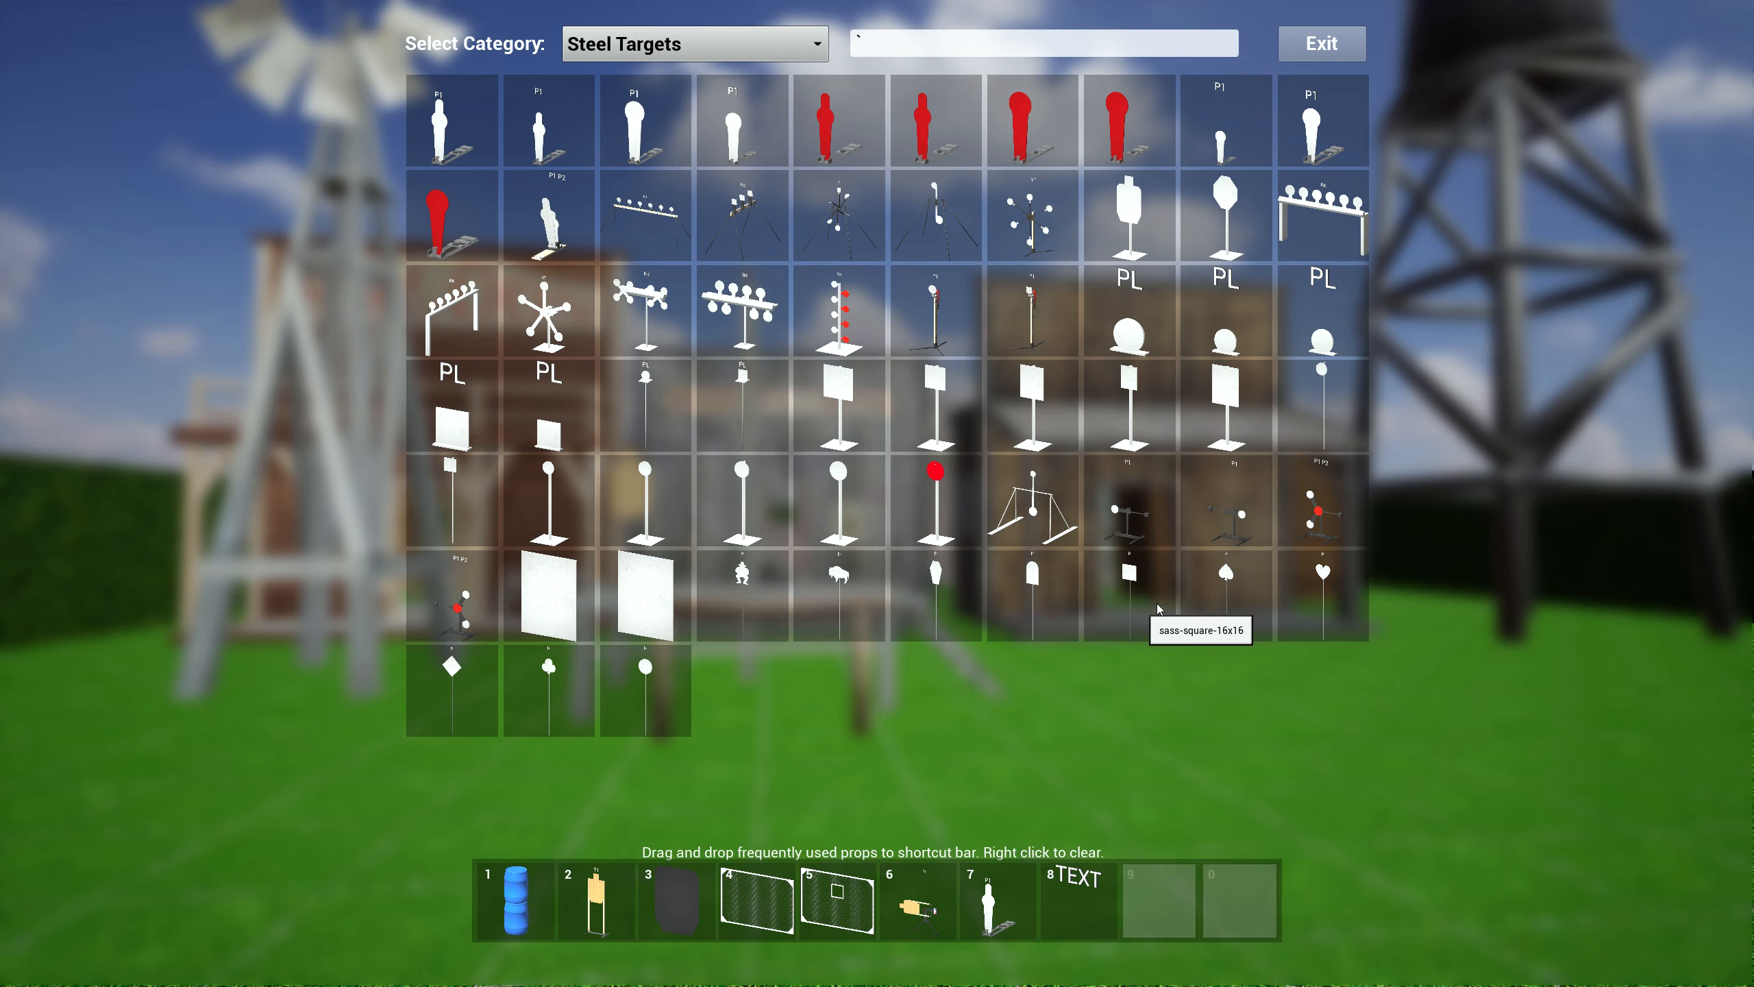
{"action": "mouse_move", "coordinate": [1321, 571]}
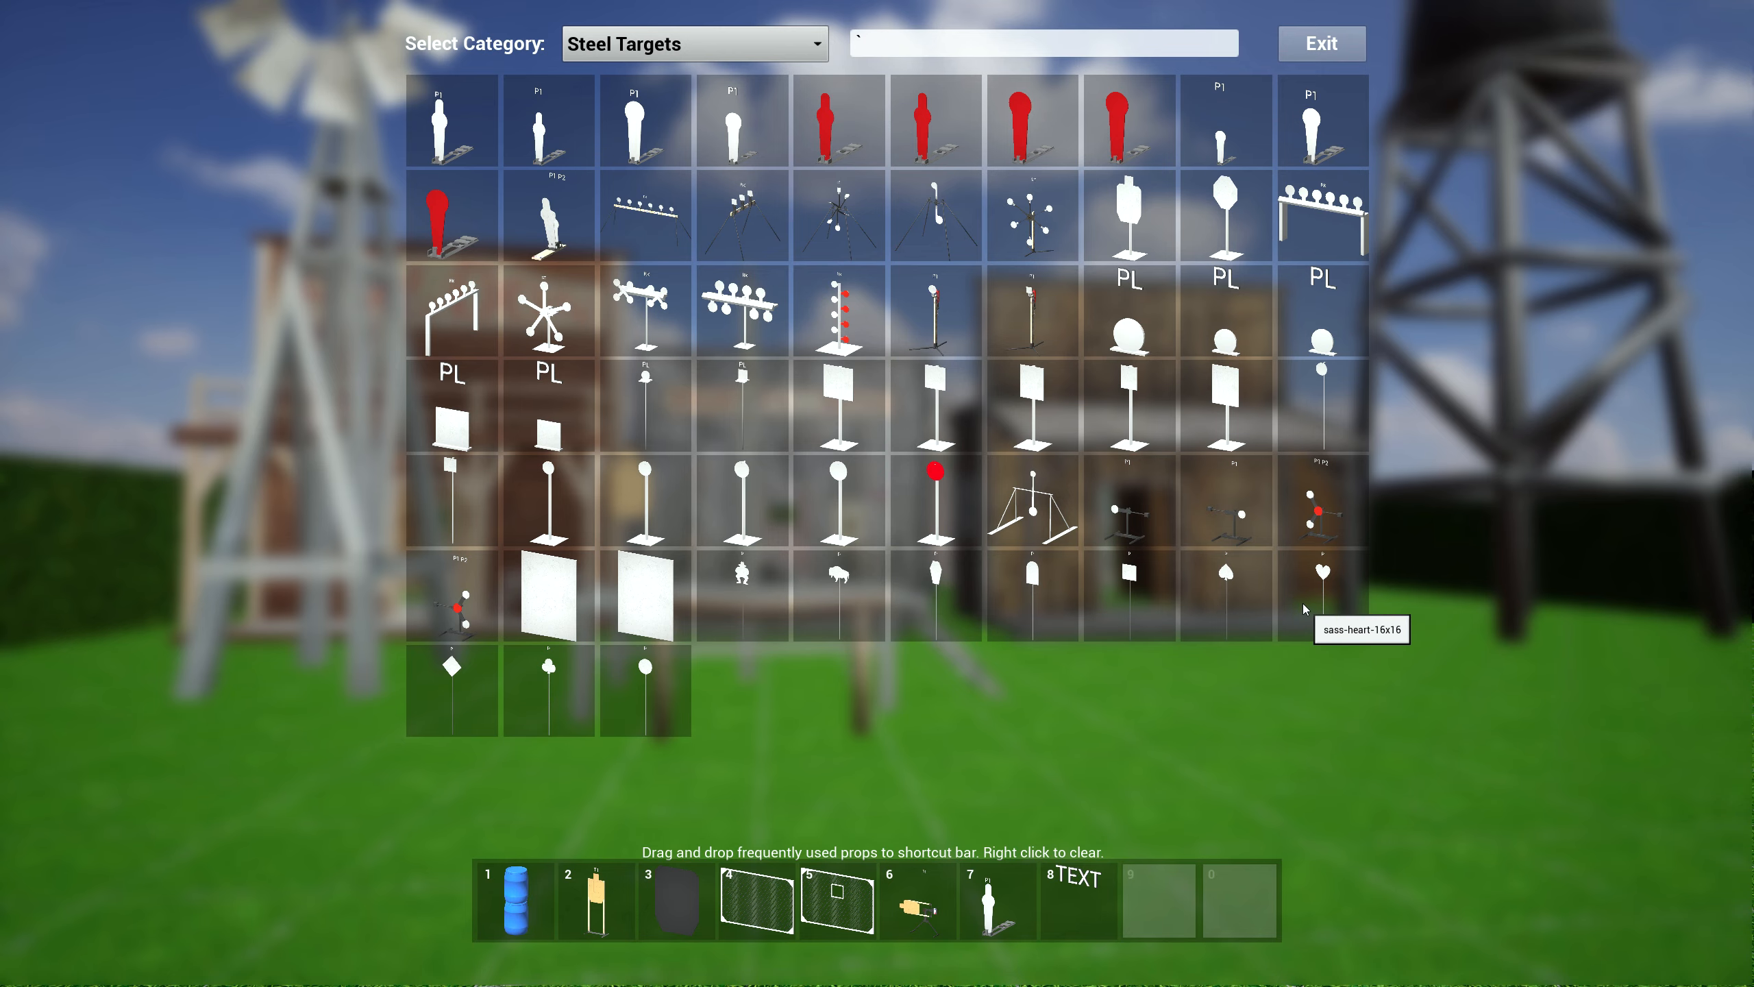
{"action": "left_click", "coordinate": [1320, 44]}
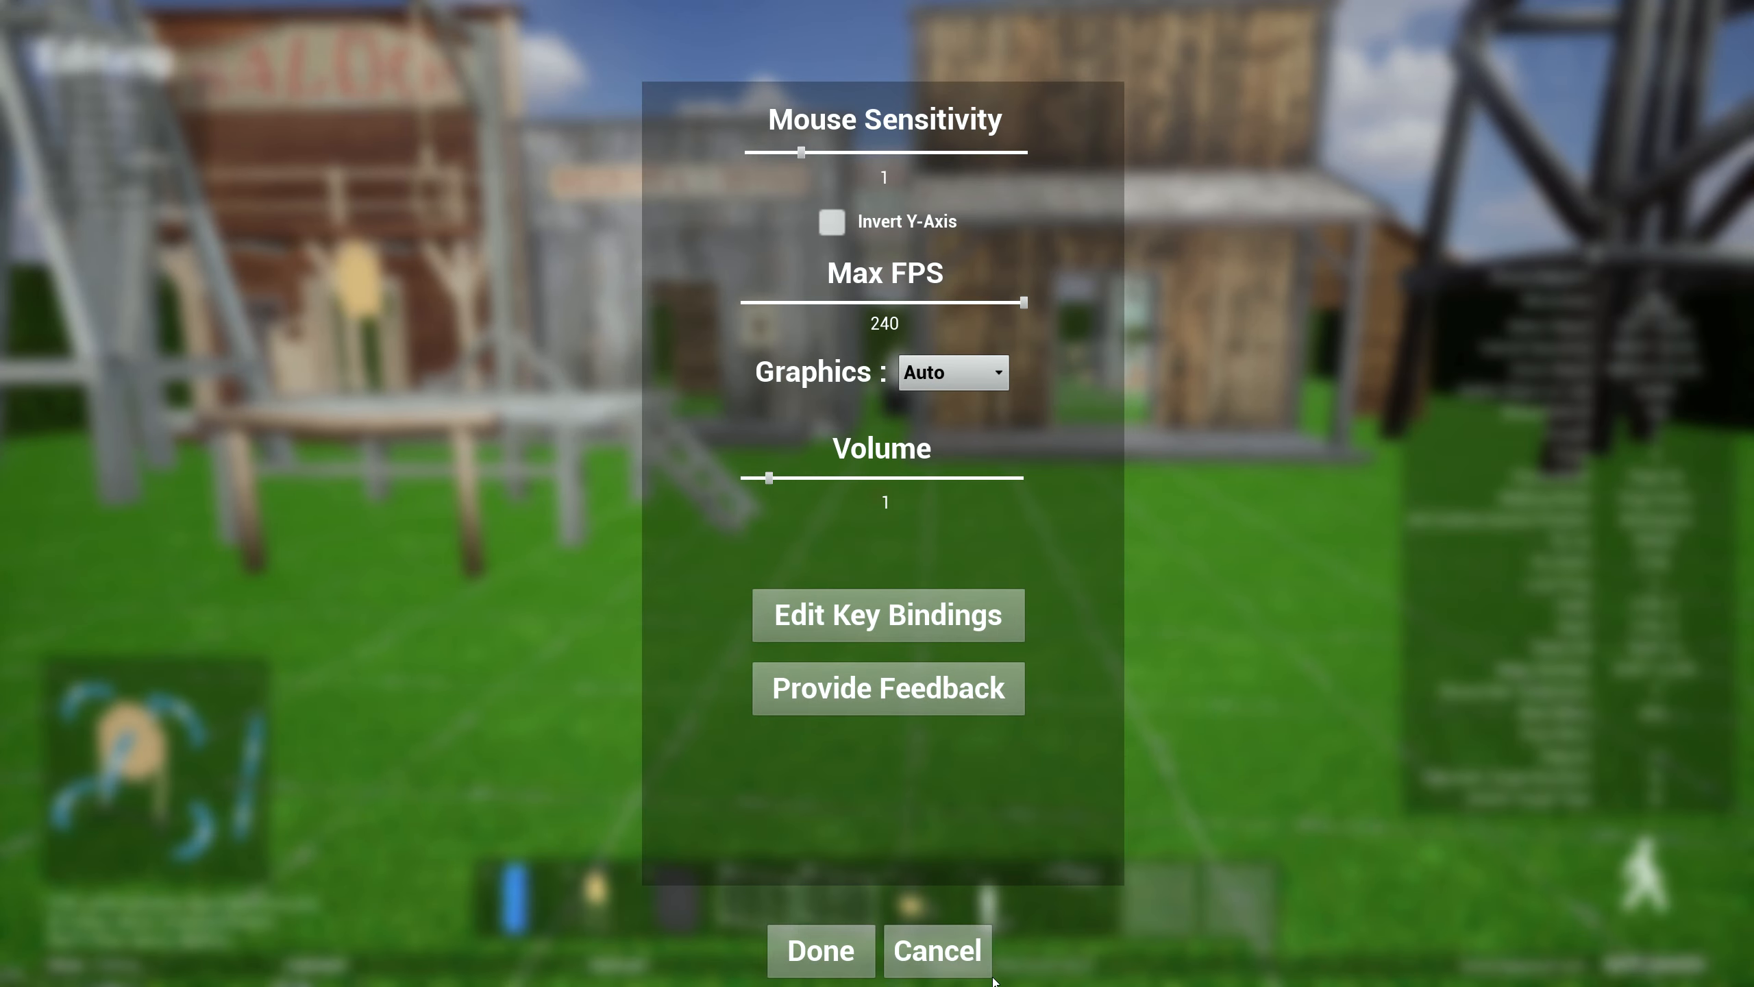
- Cancel the settings dialog to get back to Editing mode
{"action": "left_click", "coordinate": [819, 949]}
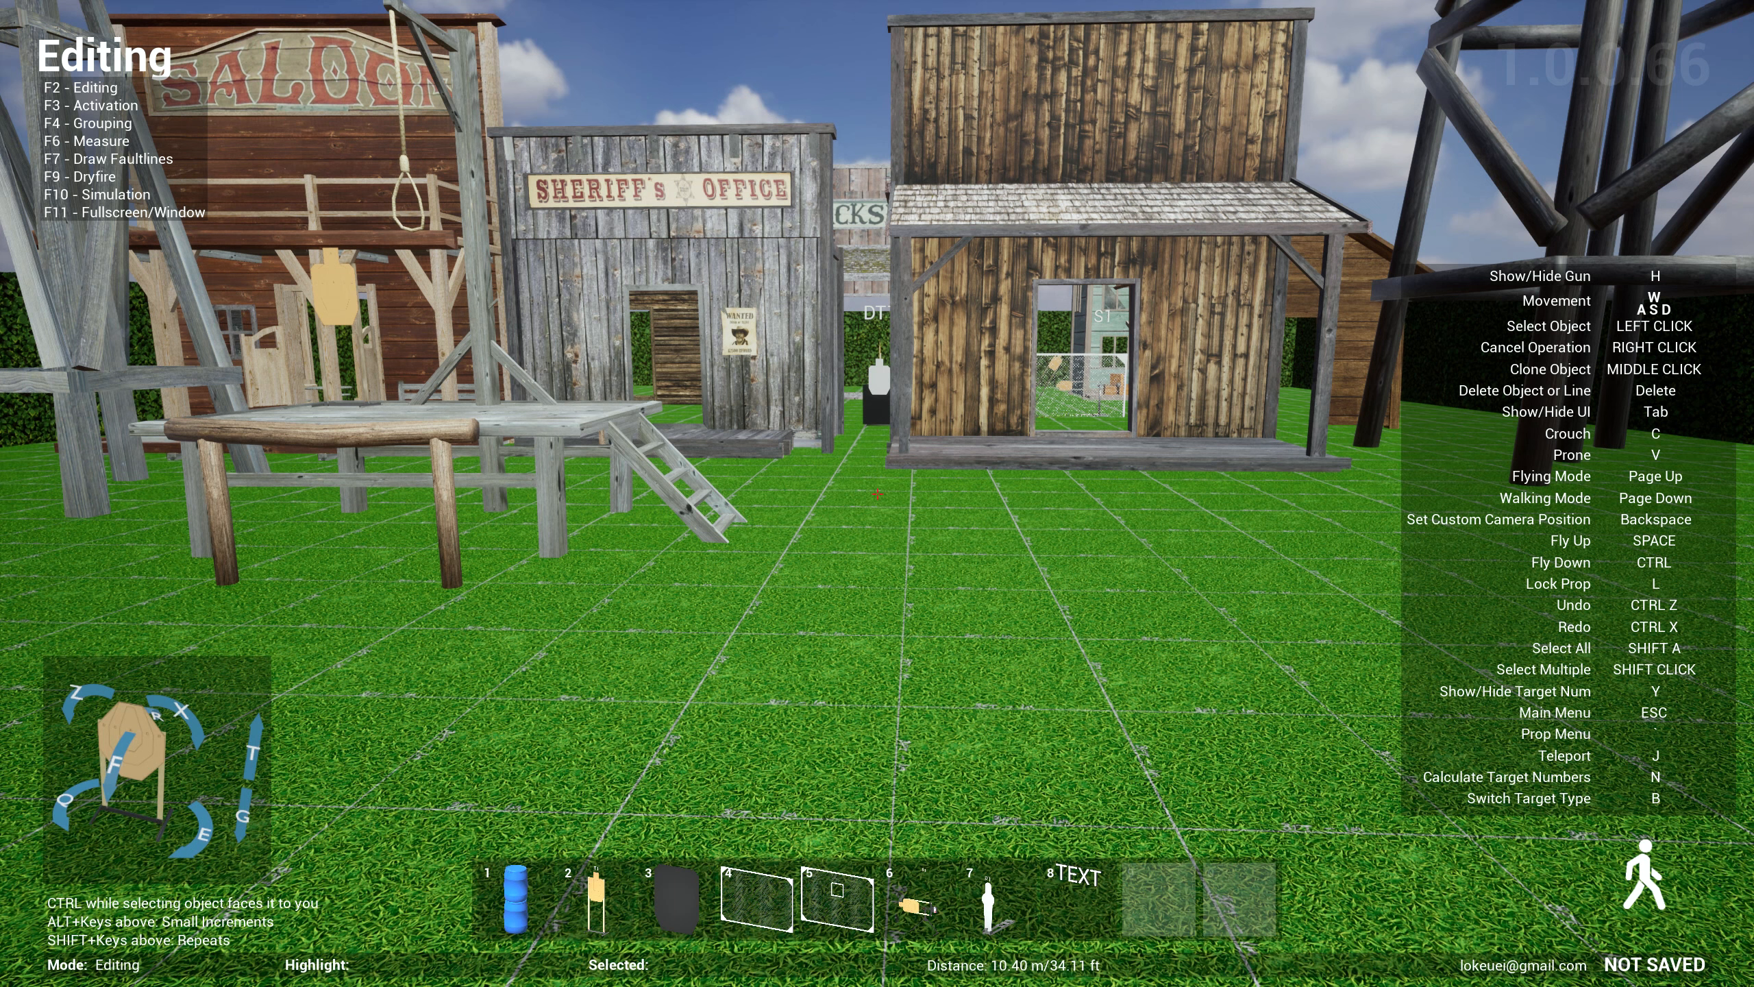